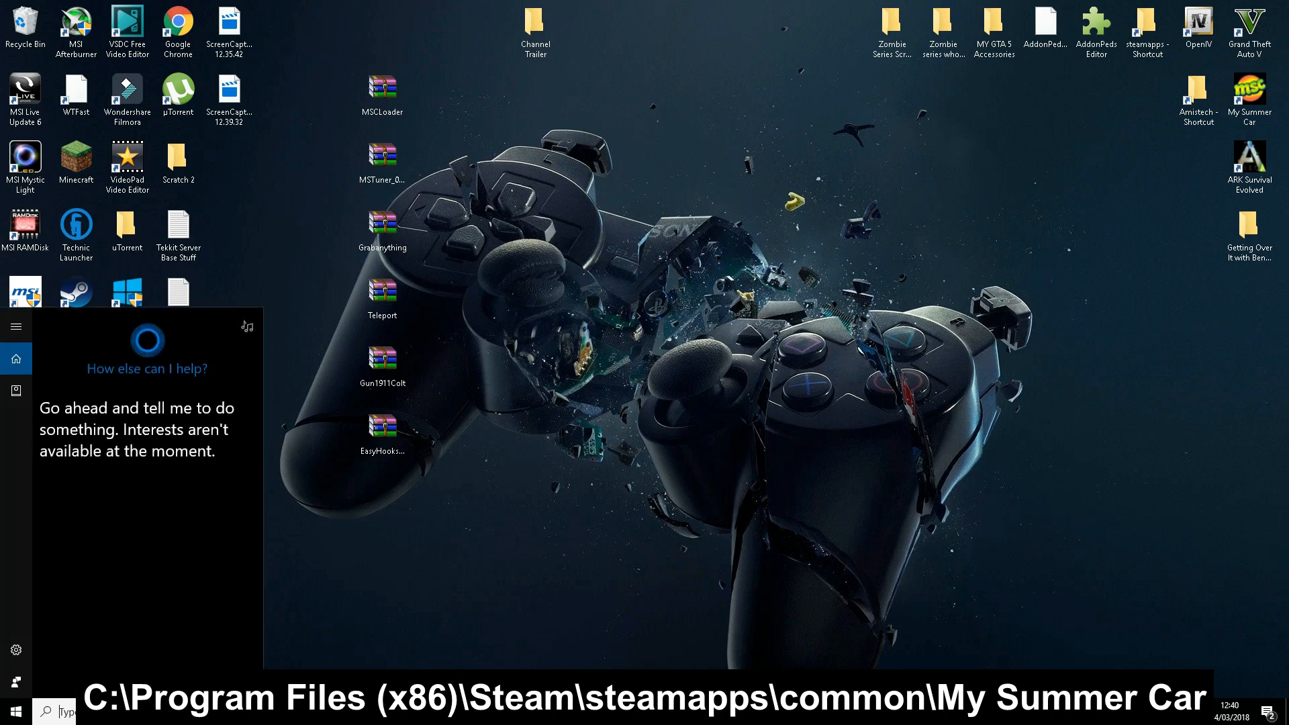
Search 'loc' from the Start menu to bring up File Explorer at This PC.
{"action": "type", "text": "loc"}
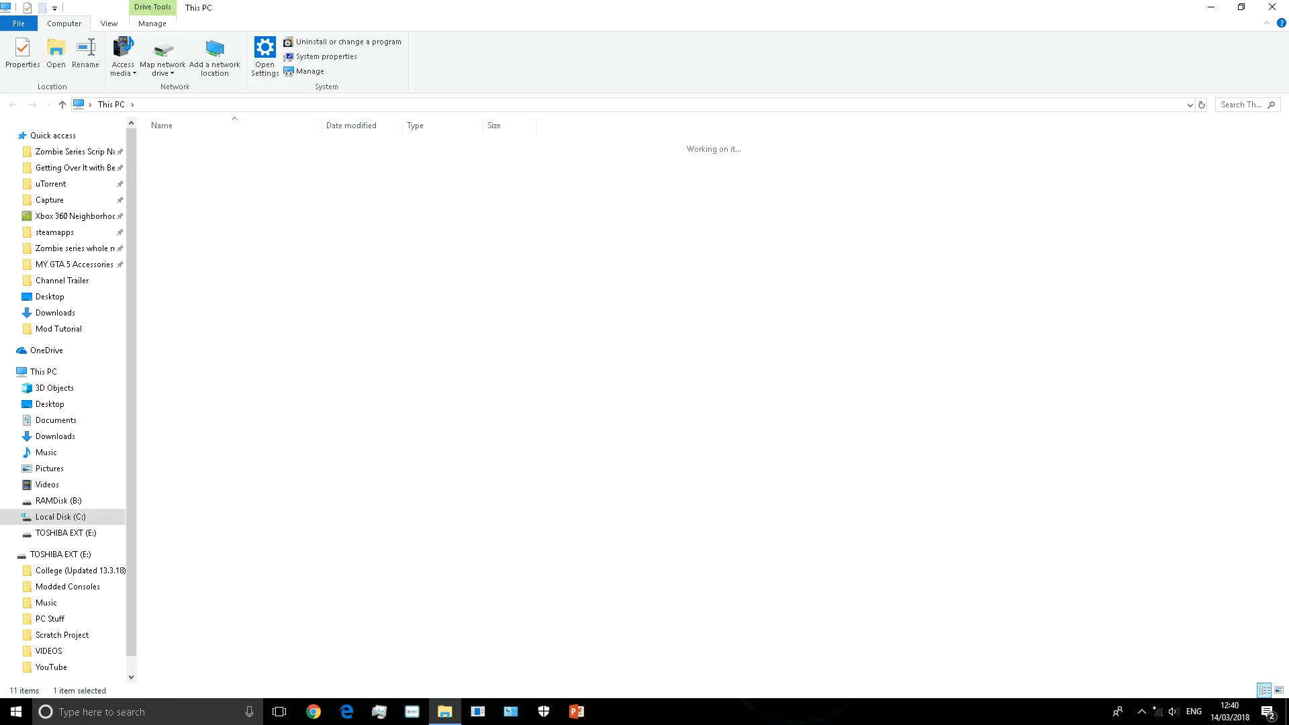
Browse C: > Program Files (x86) > Steam > steamapps > common > My Summer Car, then show the desktop.
{"action": "double_click", "coordinate": [54, 515]}
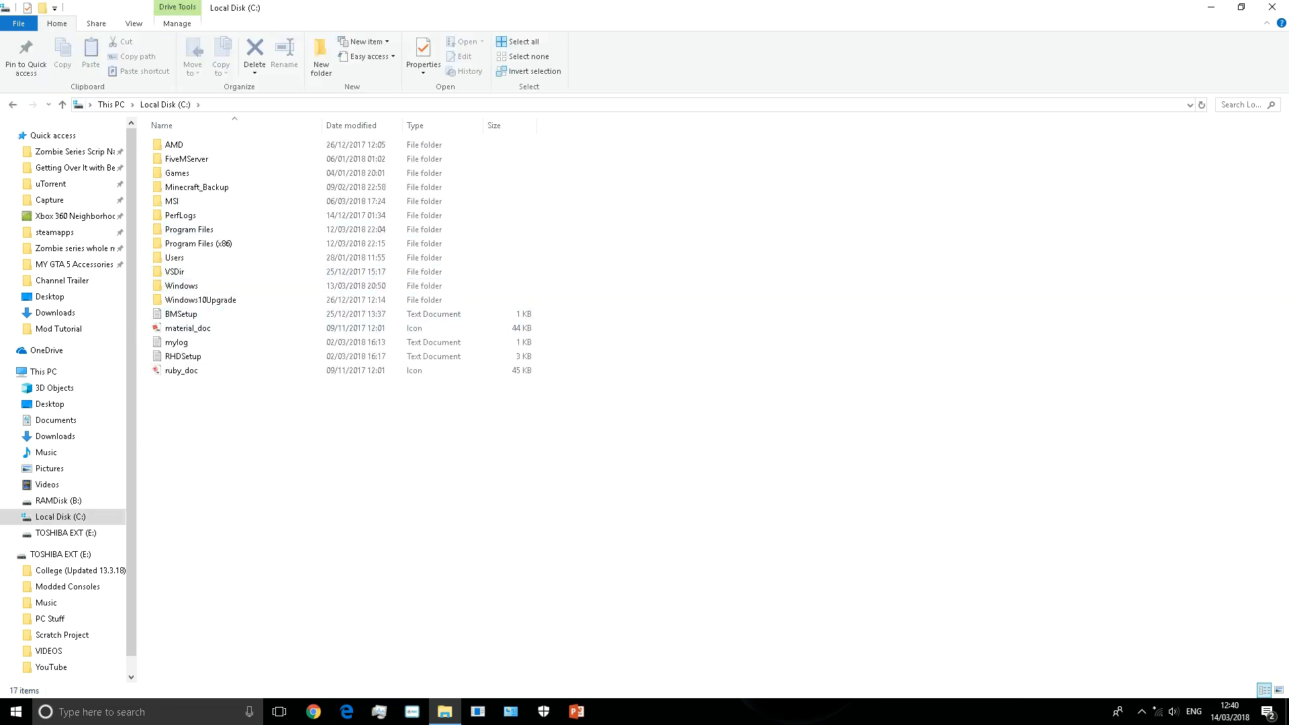
{"action": "double_click", "coordinate": [197, 243]}
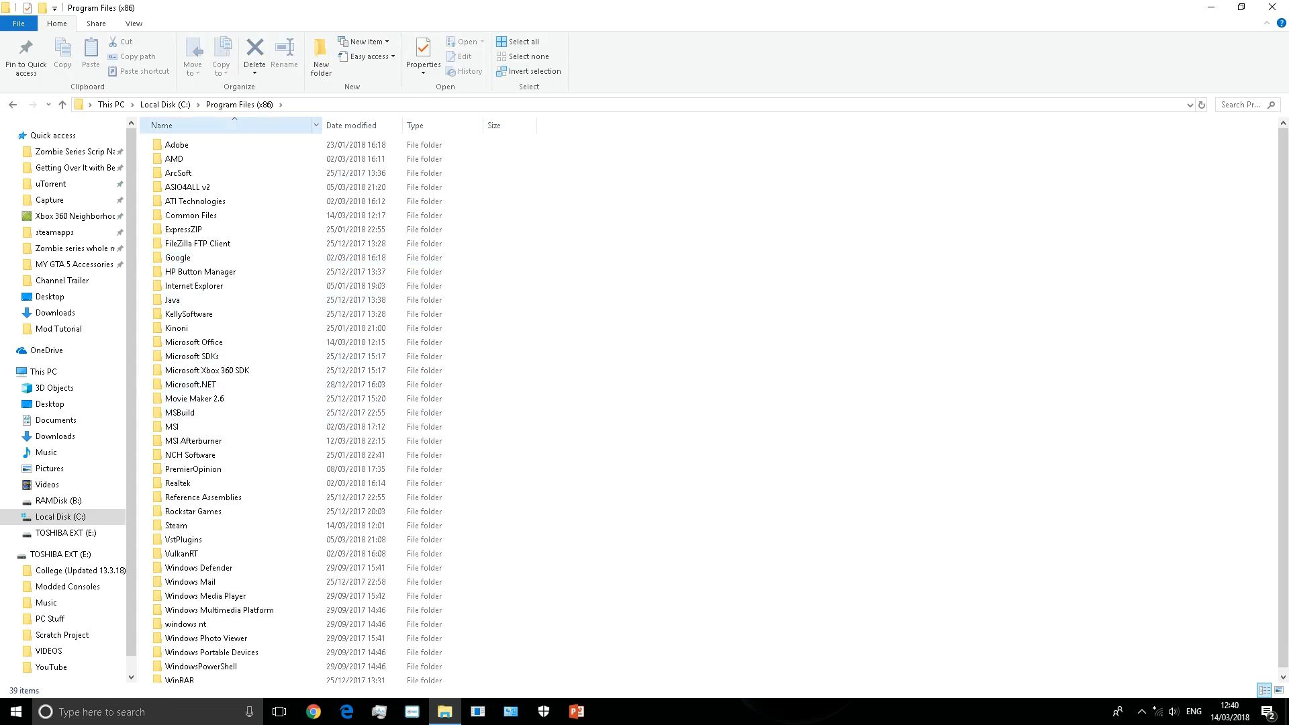
{"action": "double_click", "coordinate": [176, 525]}
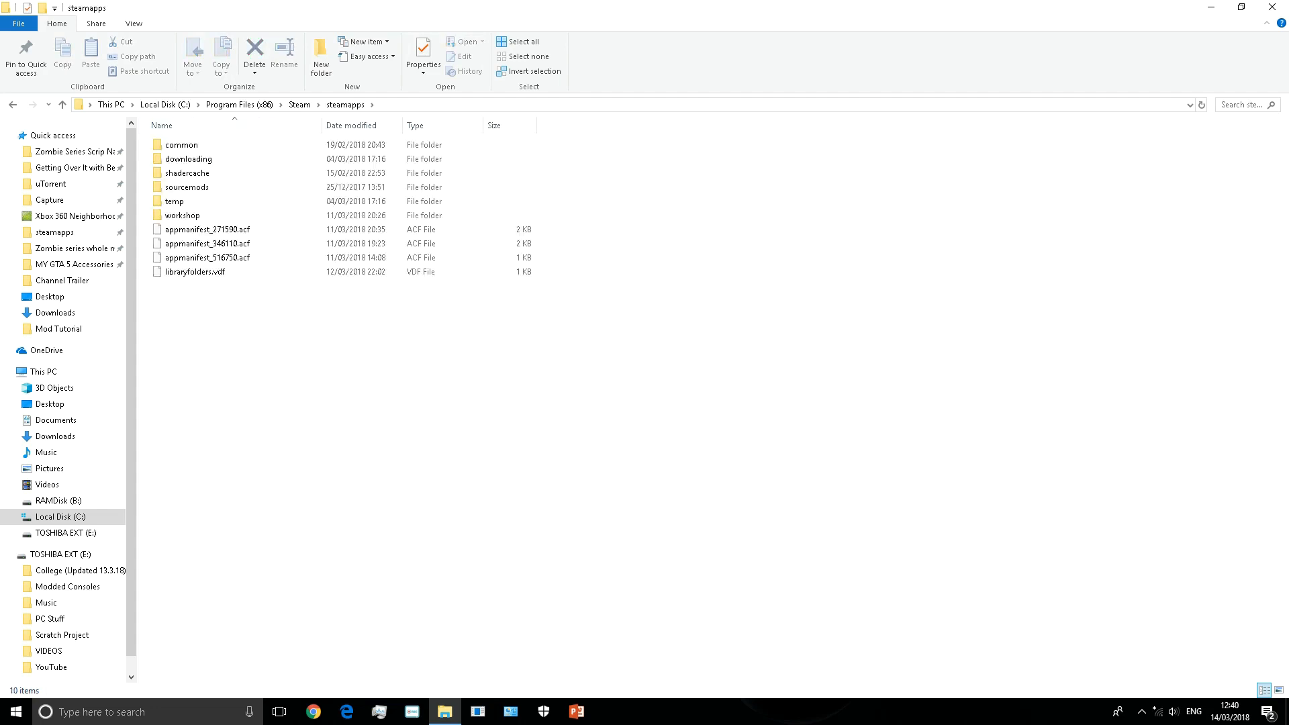
{"action": "double_click", "coordinate": [182, 145]}
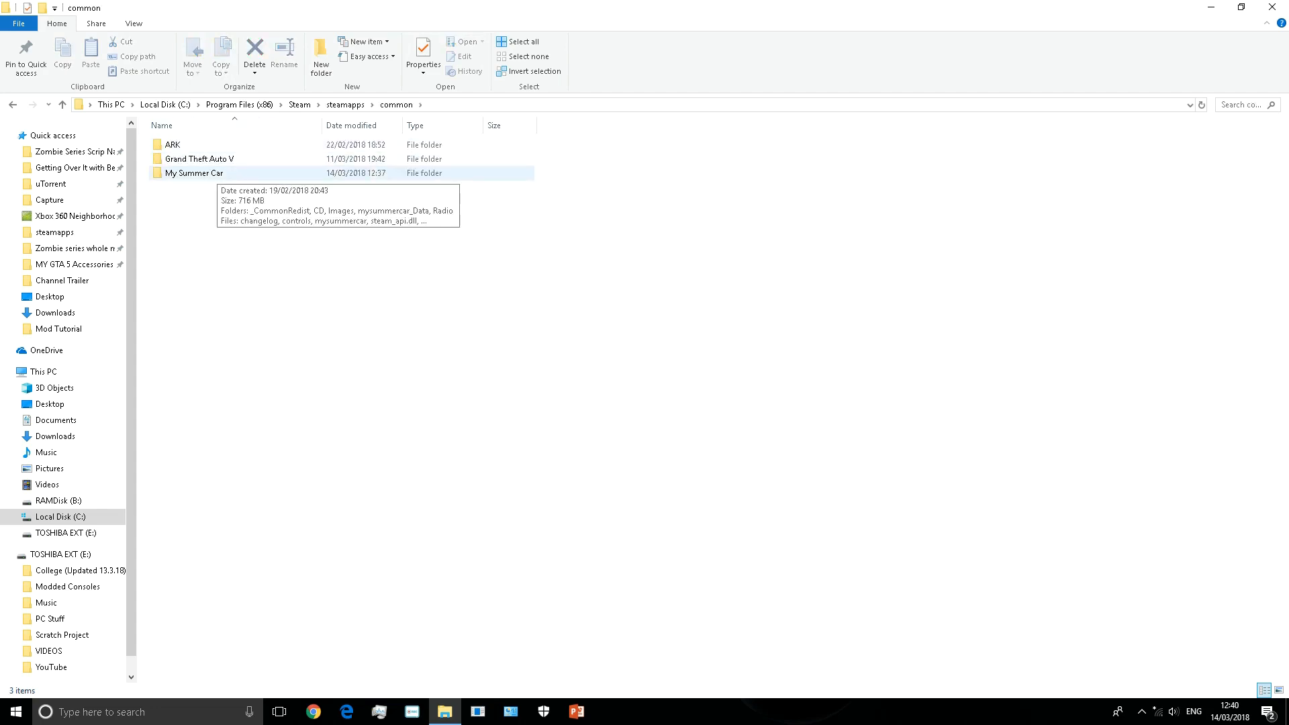
{"action": "double_click", "coordinate": [194, 173]}
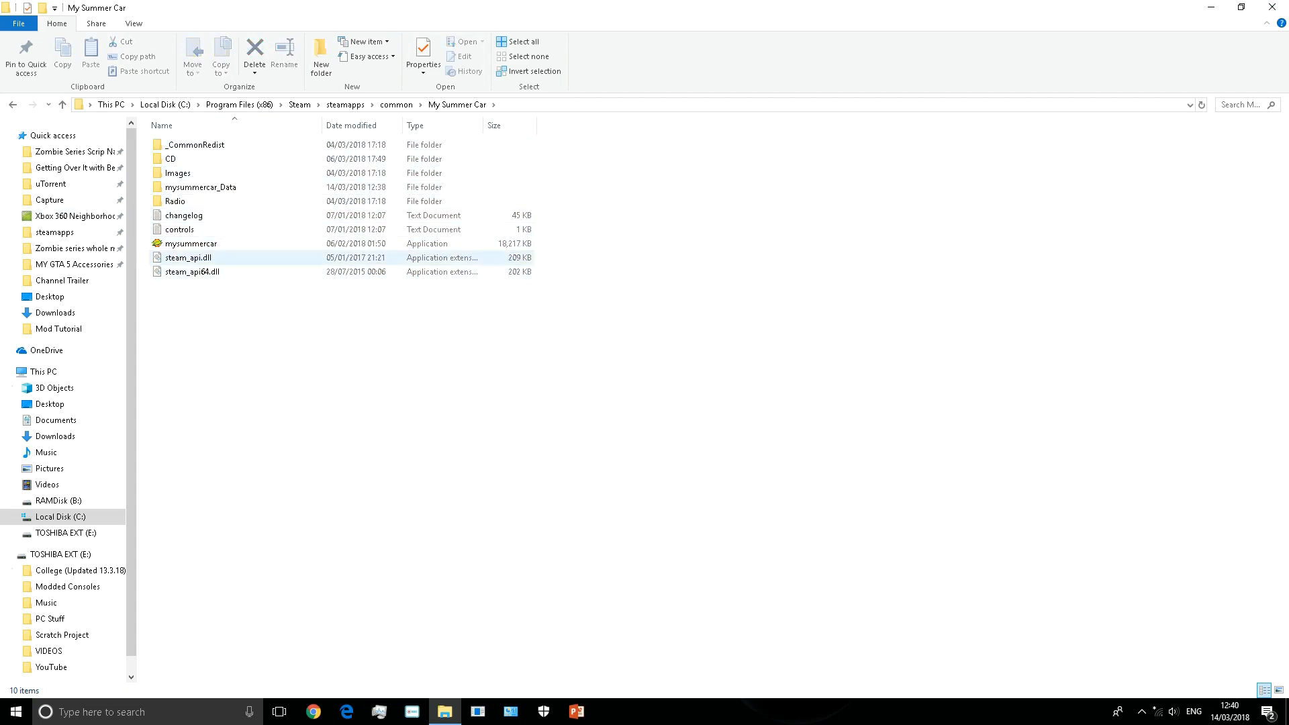
{"action": "double_click", "coordinate": [177, 173]}
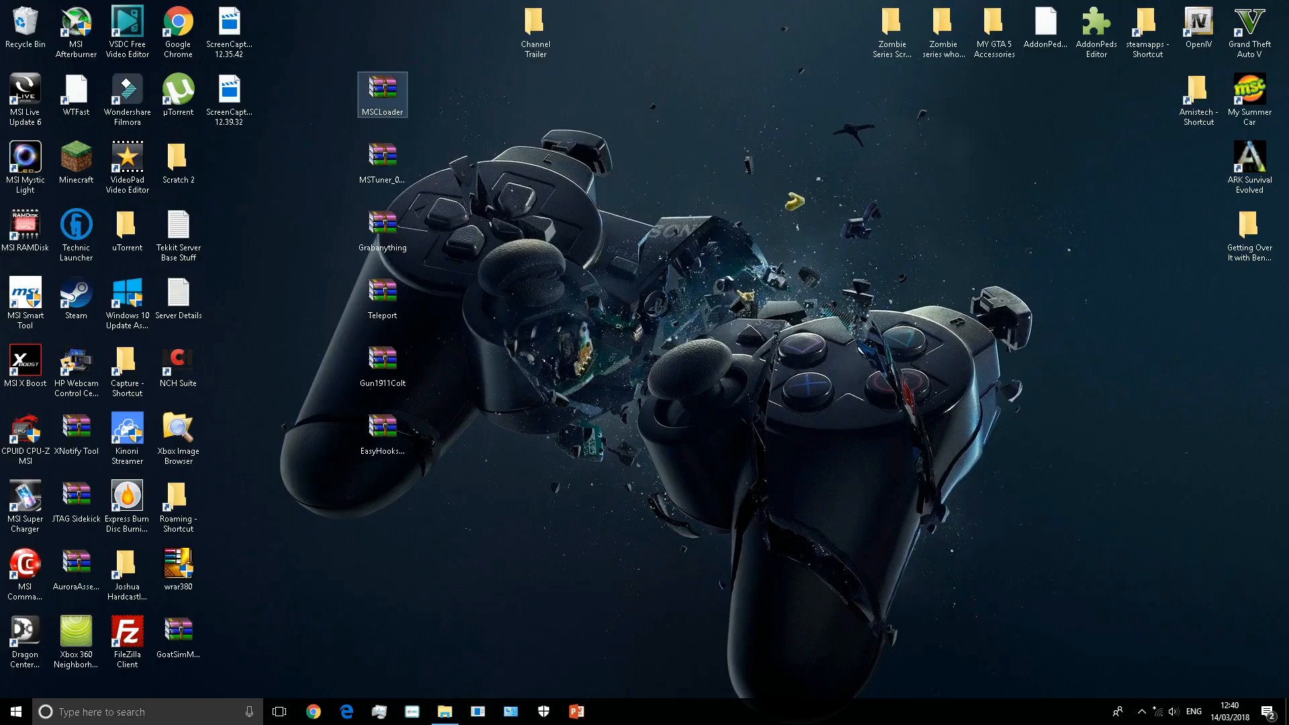
Open MSCLoader.zip in WinRAR and dismiss the license reminder to list its files.
{"action": "left_click_drag", "start_coordinate": [383, 94], "coordinate": [531, 230]}
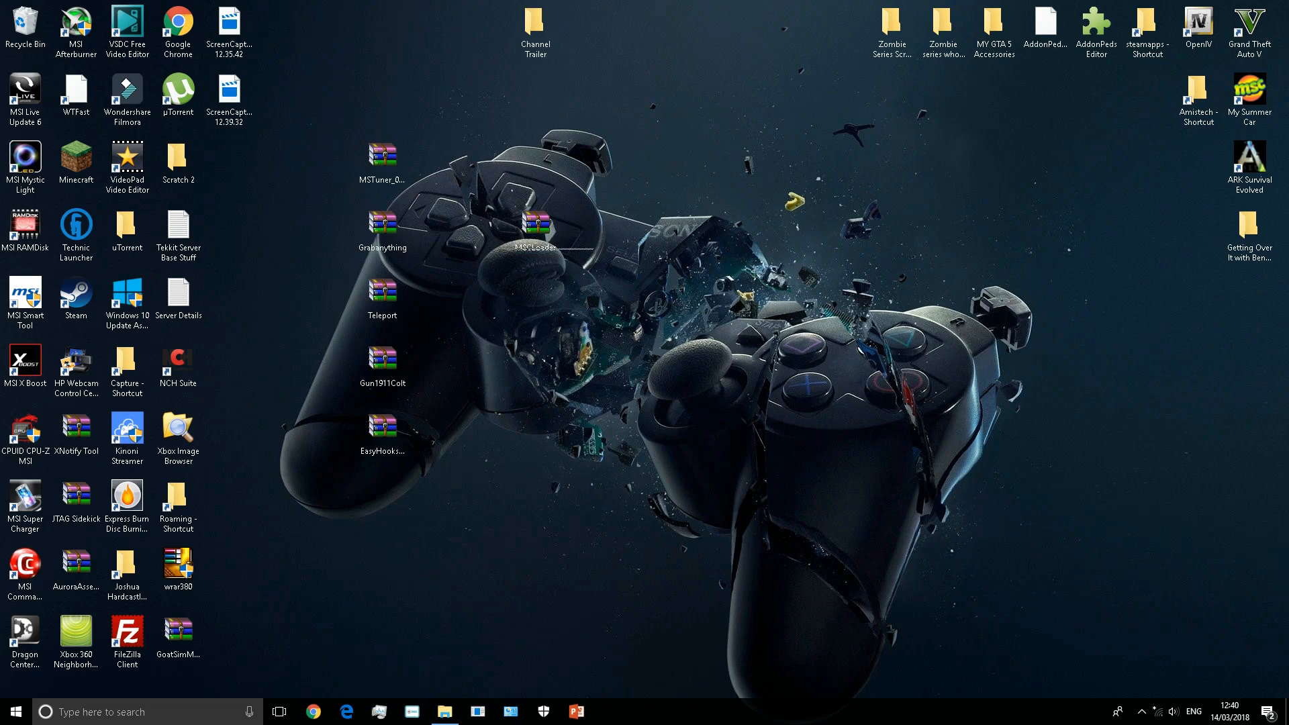
{"action": "double_click", "coordinate": [536, 224]}
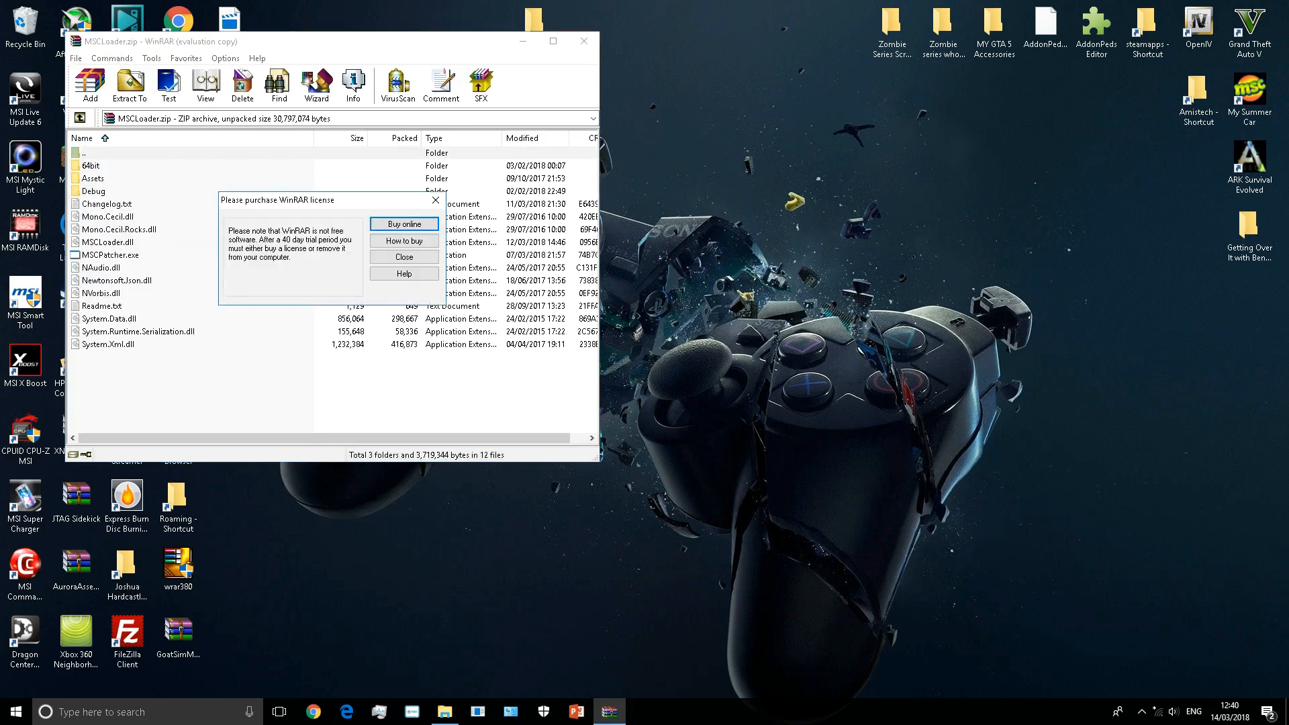
{"action": "left_click", "coordinate": [403, 256]}
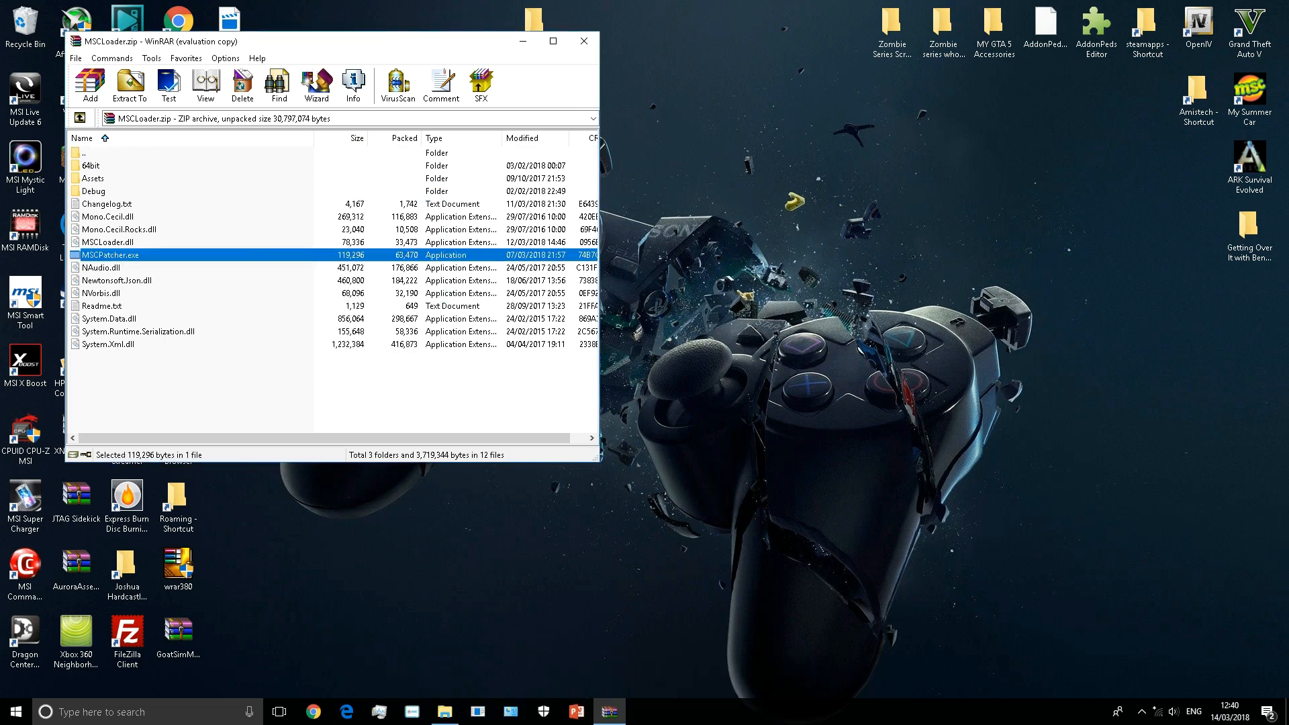
Launch MSCPatcher.exe from the archive and choose MSC Game folder as the mods location.
{"action": "double_click", "coordinate": [111, 253]}
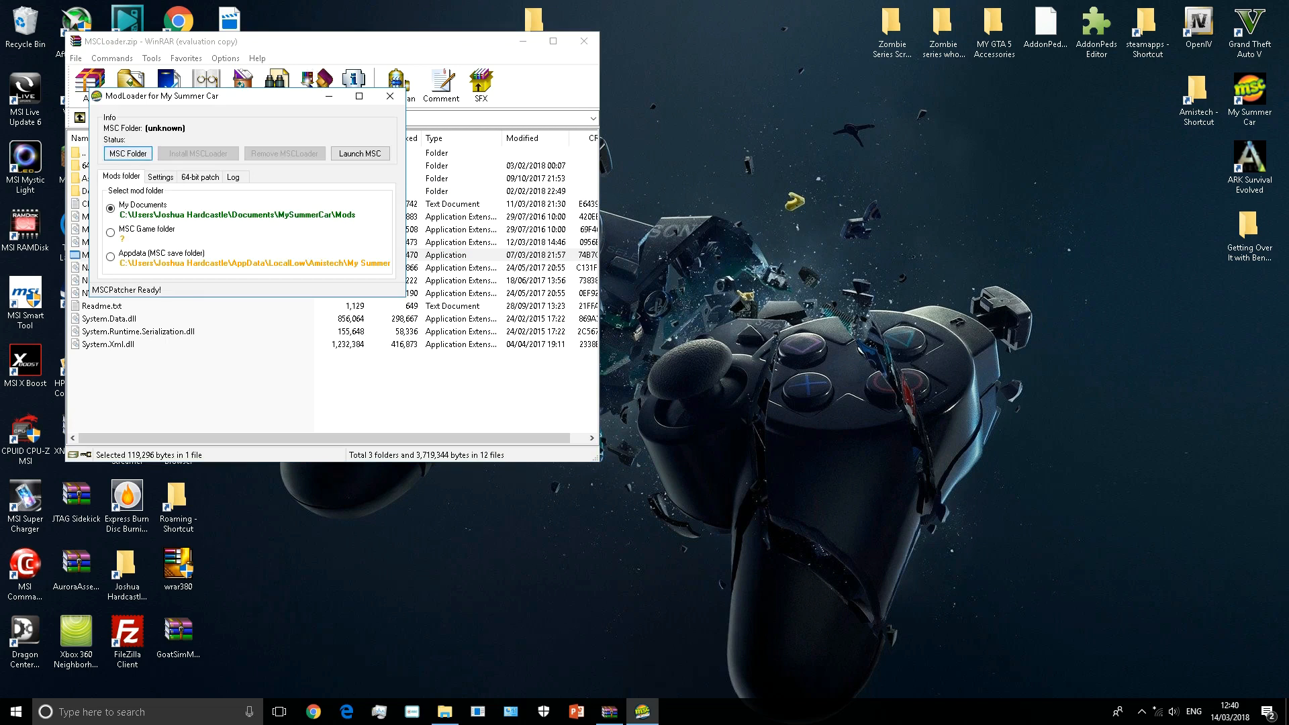
{"action": "left_click", "coordinate": [111, 228]}
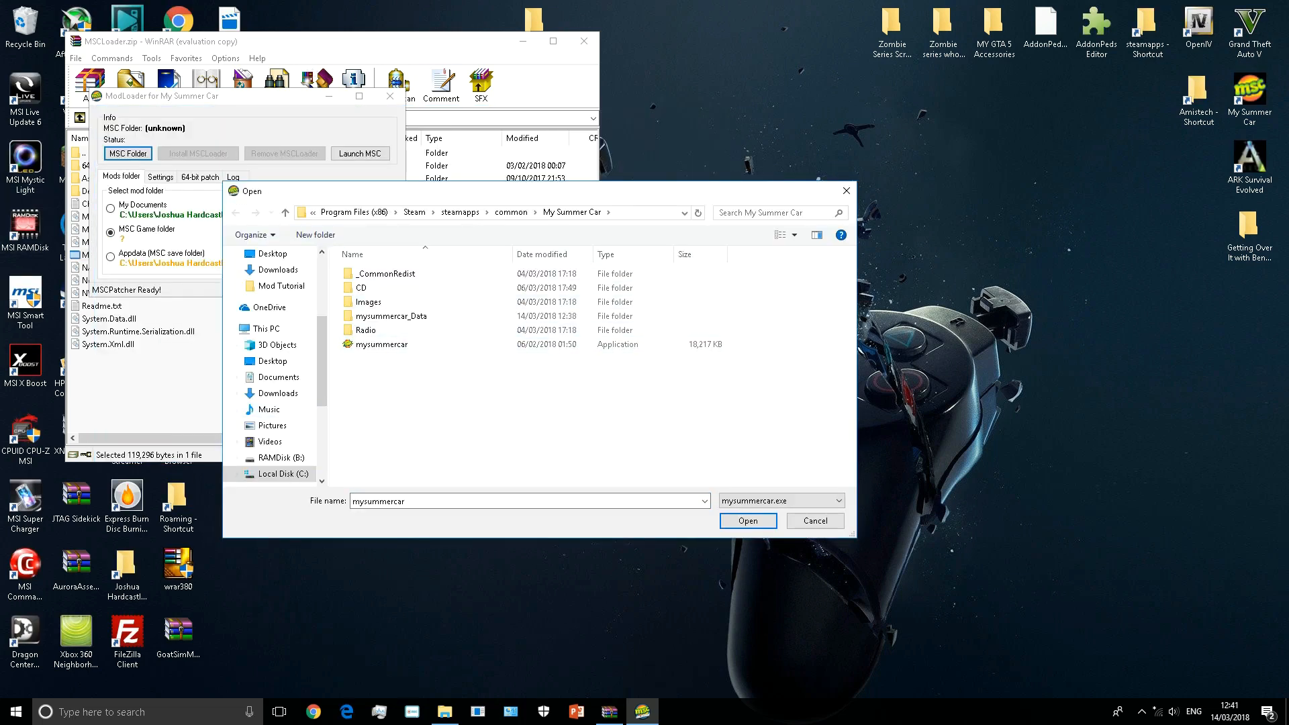
{"action": "mouse_move", "coordinate": [380, 344]}
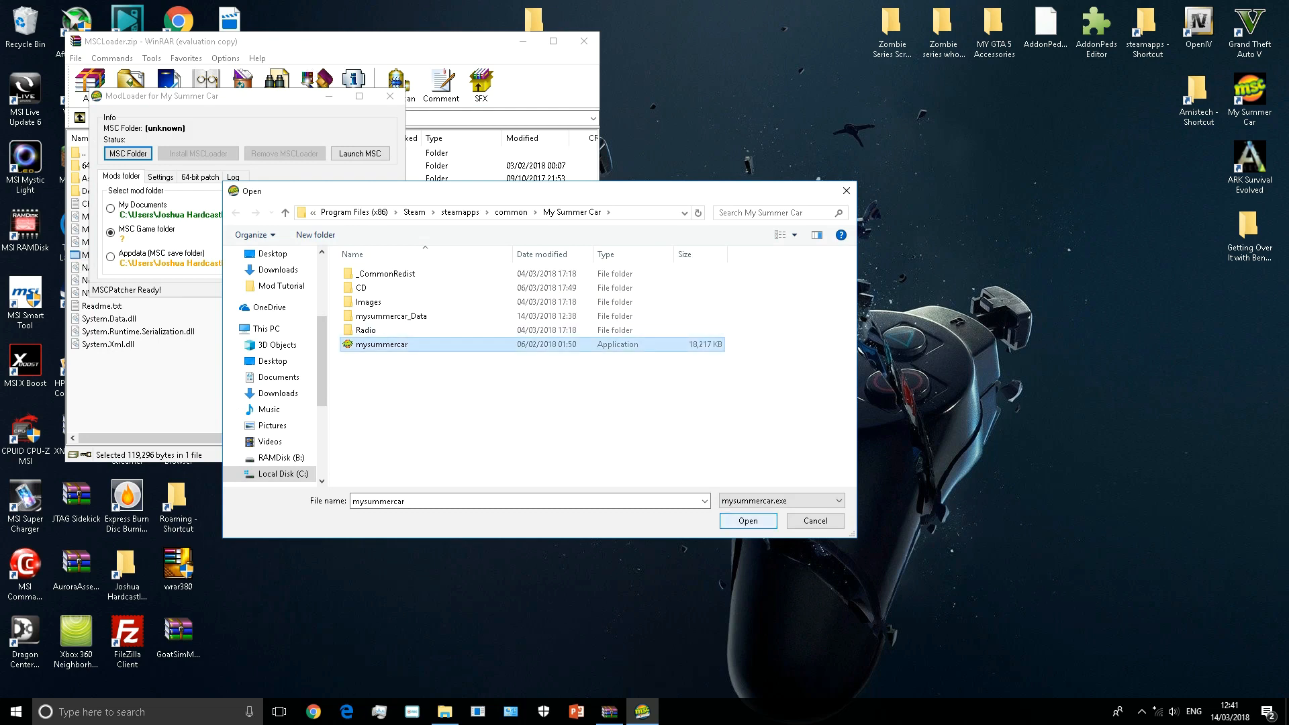
Confirm mysummercar.exe so the patcher uses the My Summer Car install folder.
{"action": "left_click", "coordinate": [746, 521]}
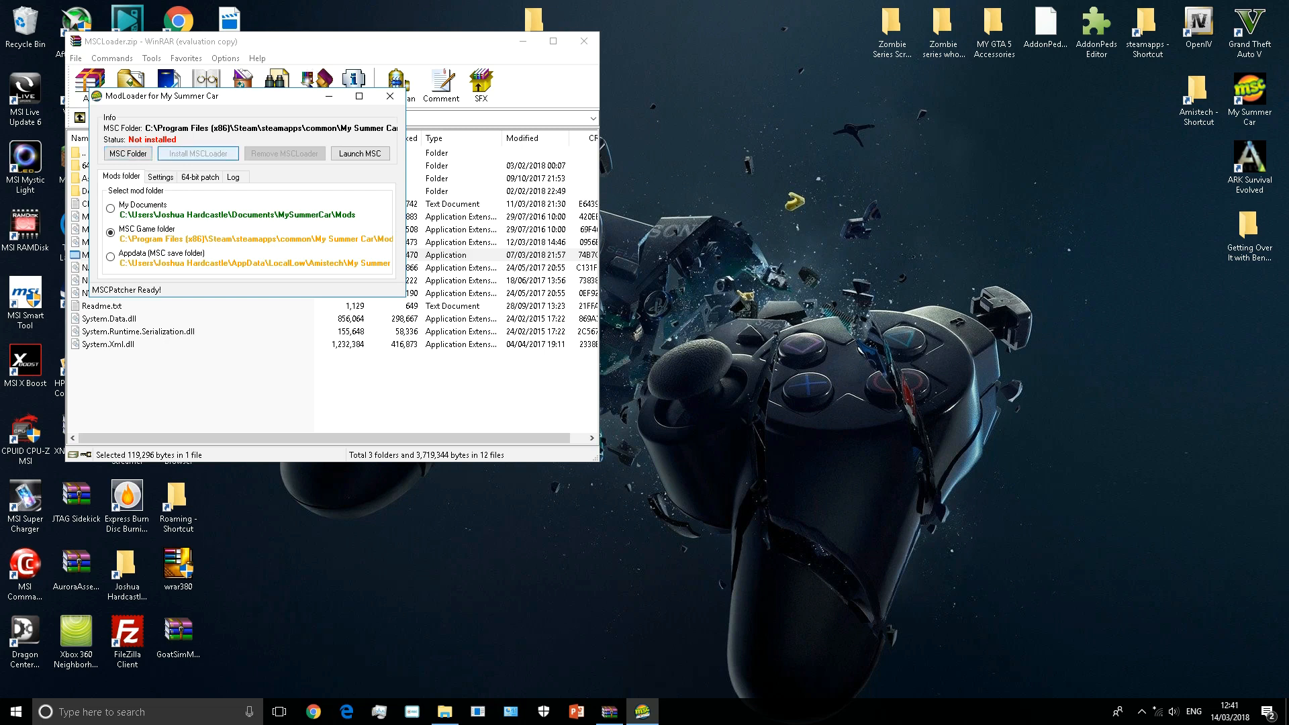
Install MSCLoader into the game and show the 64-bit patch options.
{"action": "left_click", "coordinate": [197, 153]}
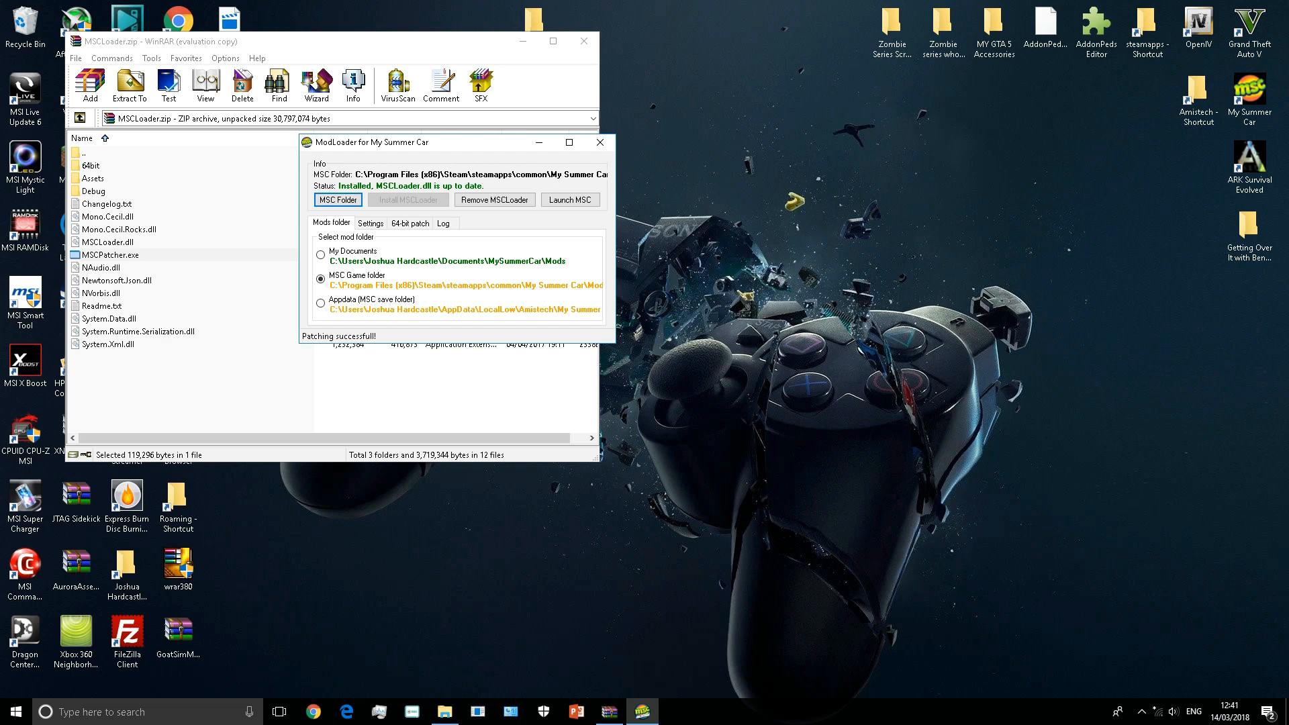
{"action": "left_click", "coordinate": [410, 222]}
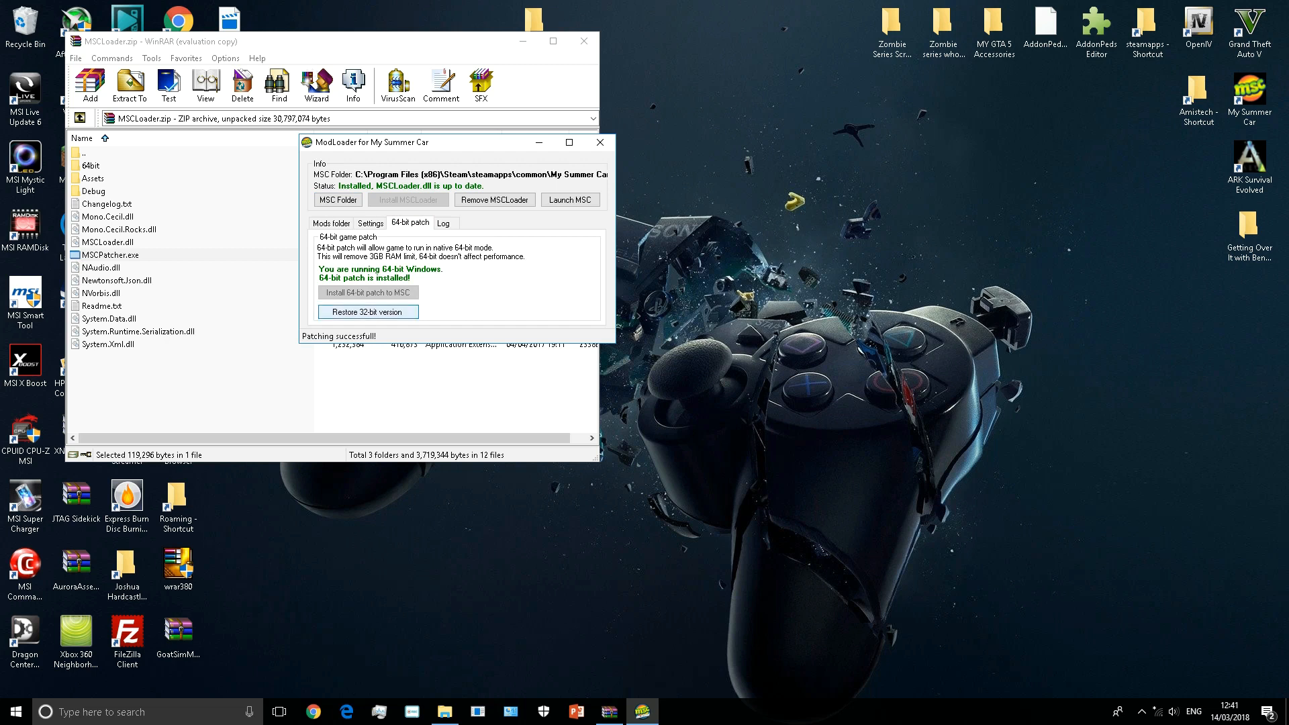
Attempt the 32-bit restore, acknowledge its failure, then close MSCPatcher and the WinRAR archive.
{"action": "left_click", "coordinate": [368, 312]}
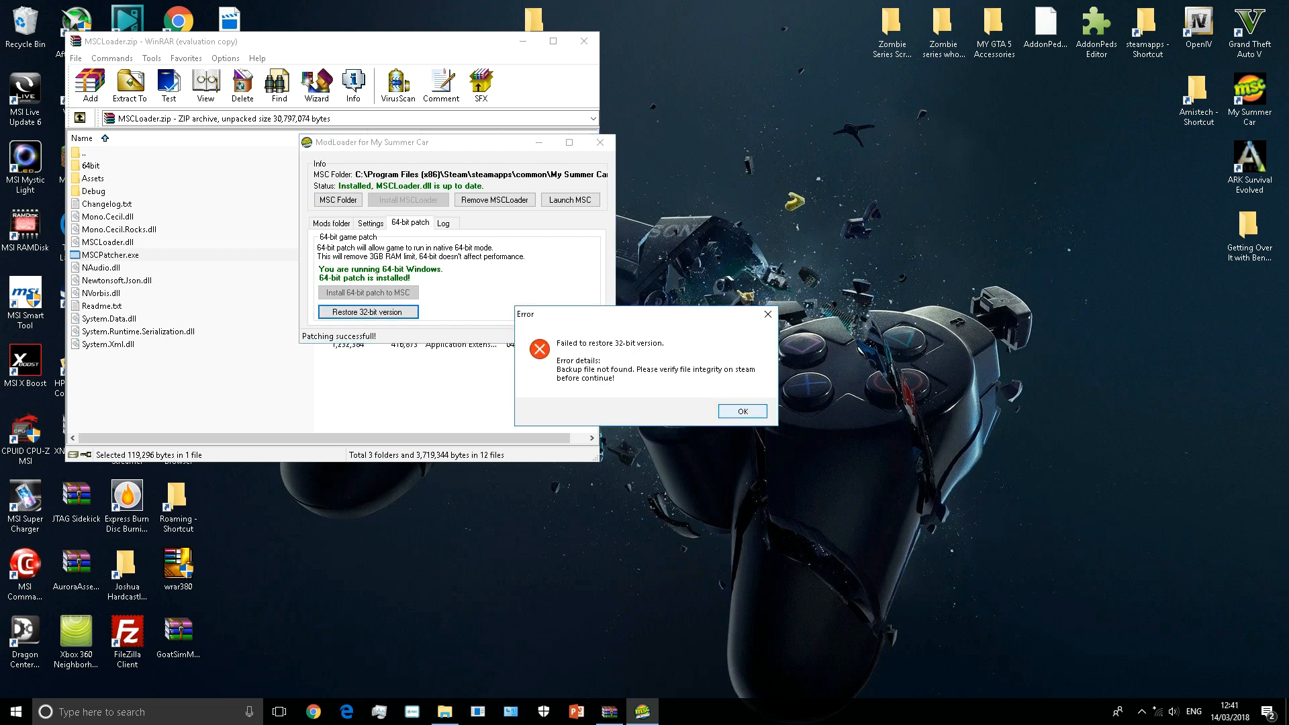
{"action": "left_click", "coordinate": [741, 410]}
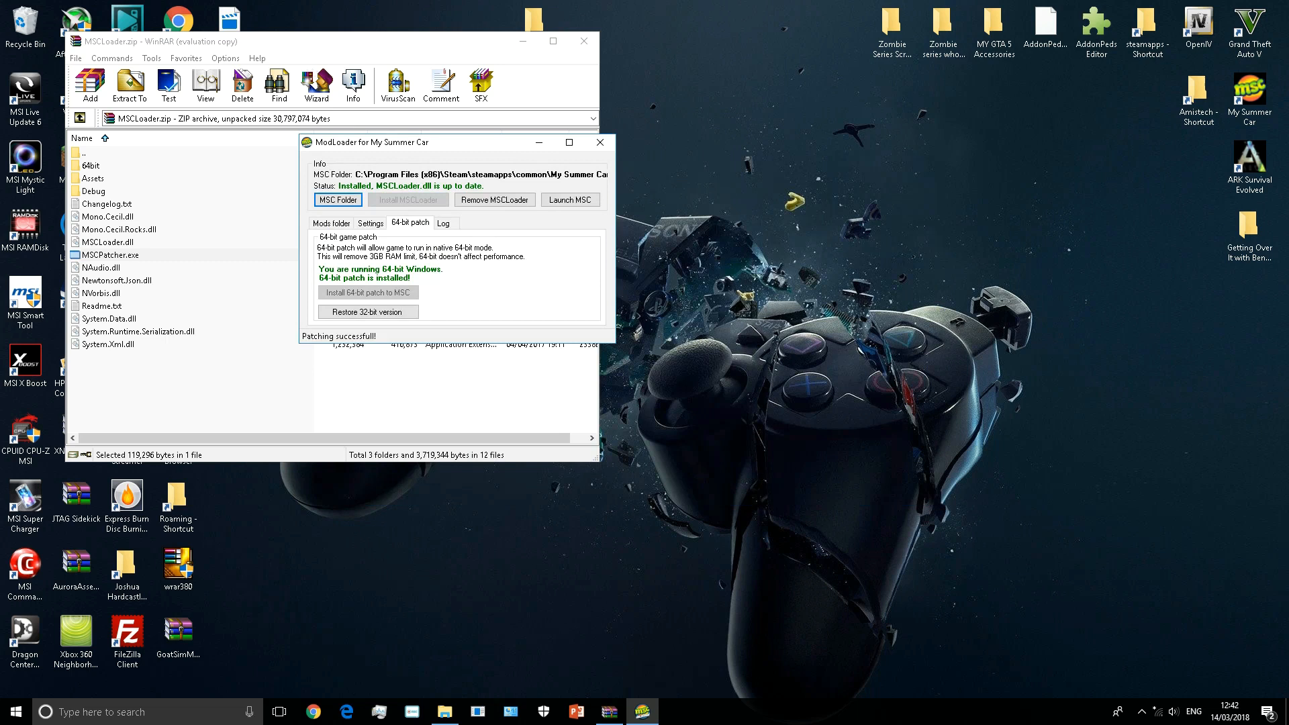
{"action": "left_click", "coordinate": [330, 223]}
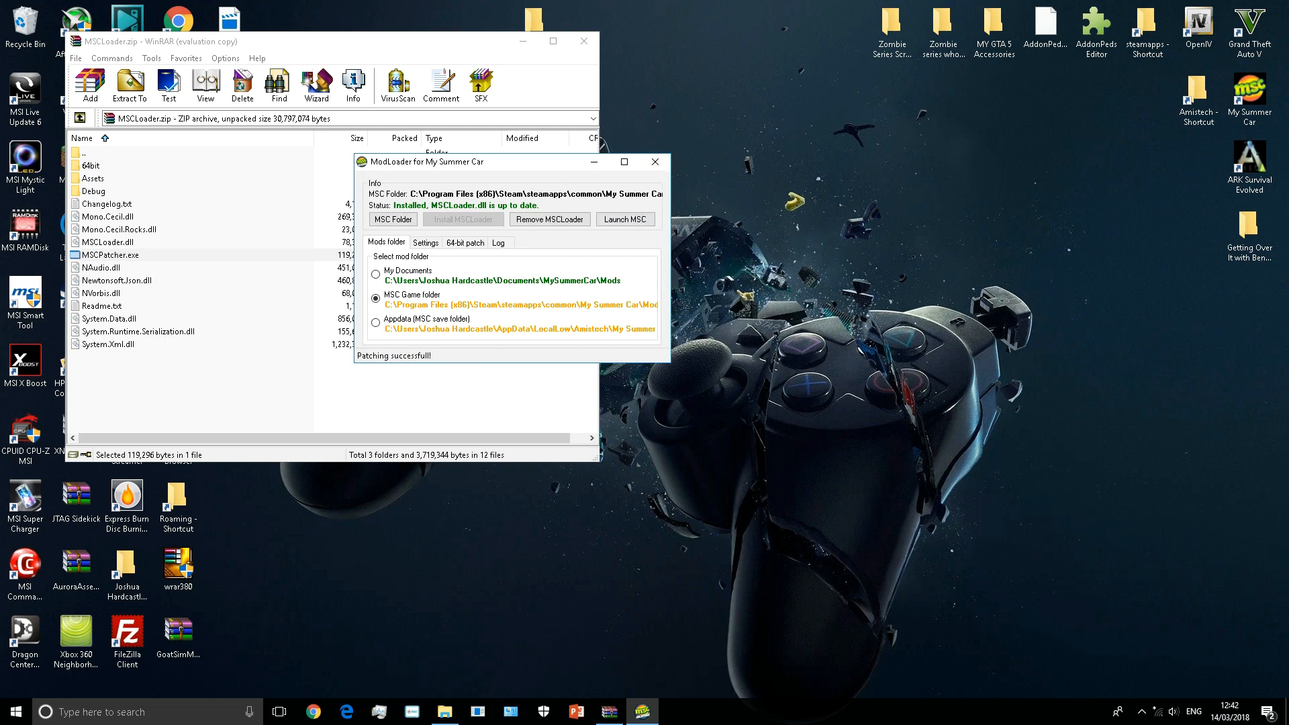
{"action": "mouse_move", "coordinate": [654, 161]}
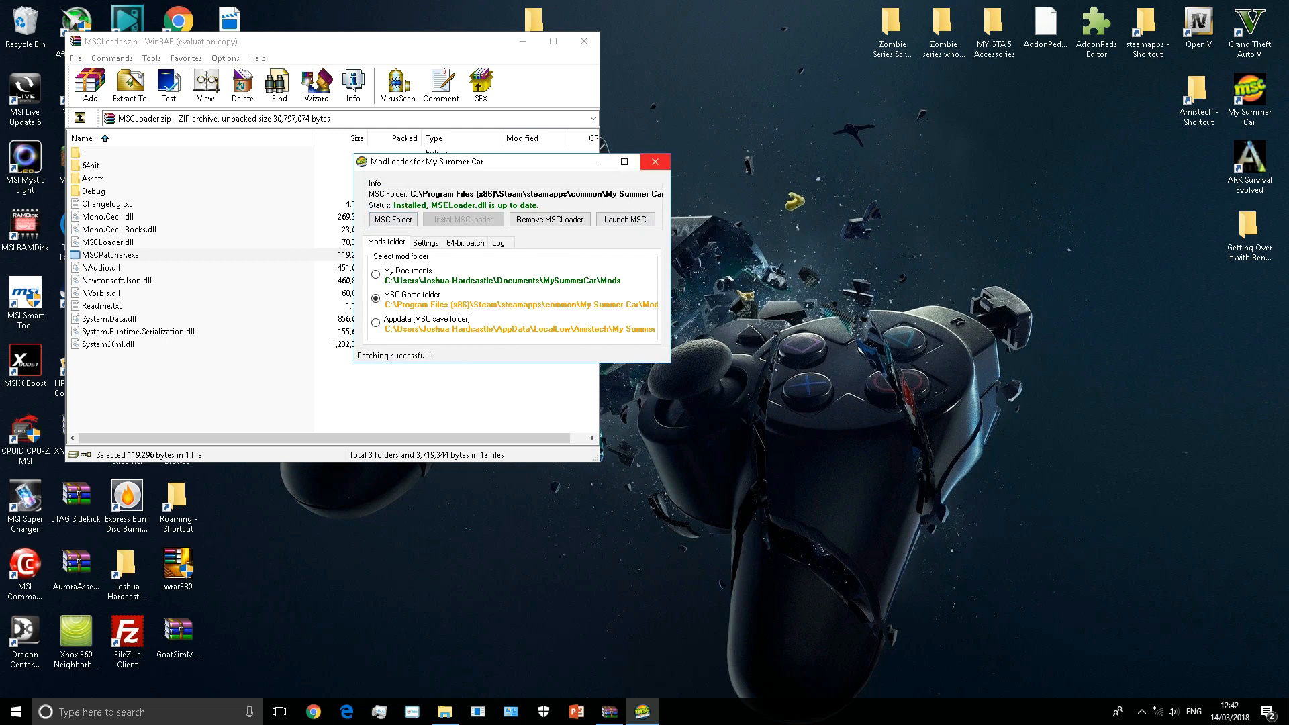
{"action": "left_click", "coordinate": [655, 161]}
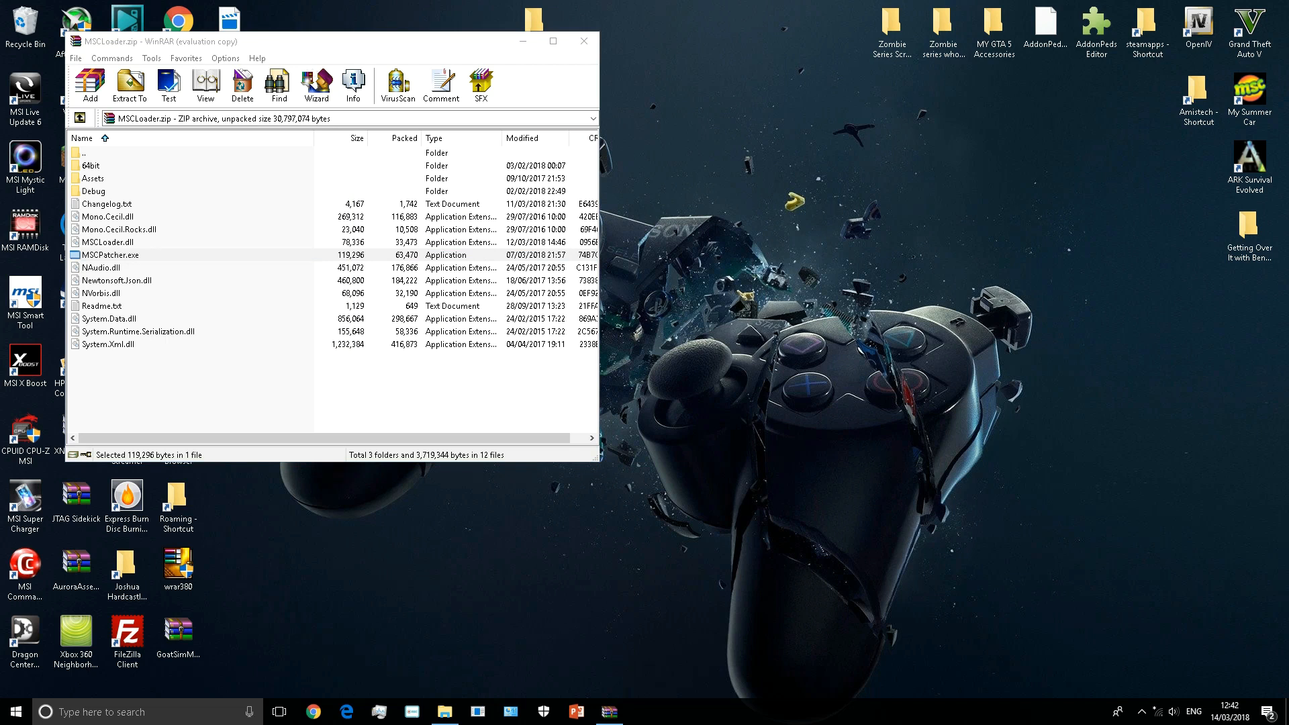
{"action": "left_click", "coordinate": [584, 42]}
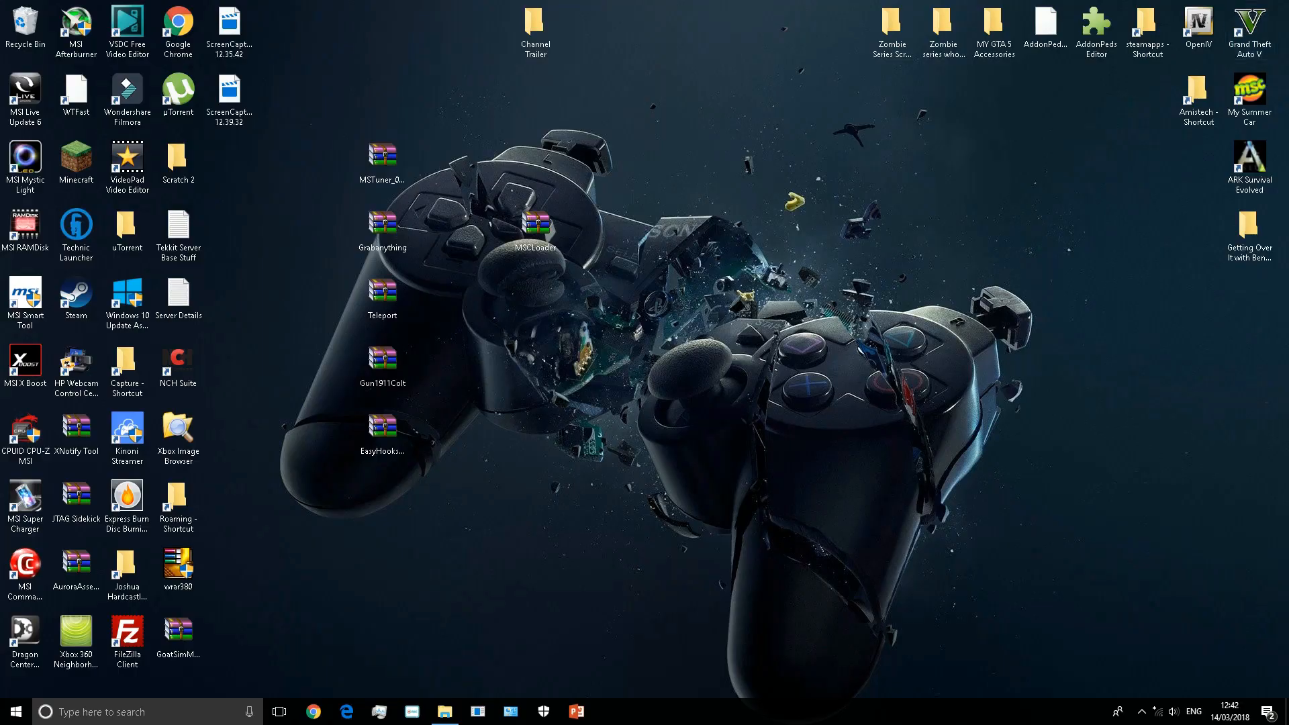
Arrange the five mod .zip icons into two neat rows and bring up the My Summer Car folder.
{"action": "left_click_drag", "start_coordinate": [534, 225], "coordinate": [737, 156]}
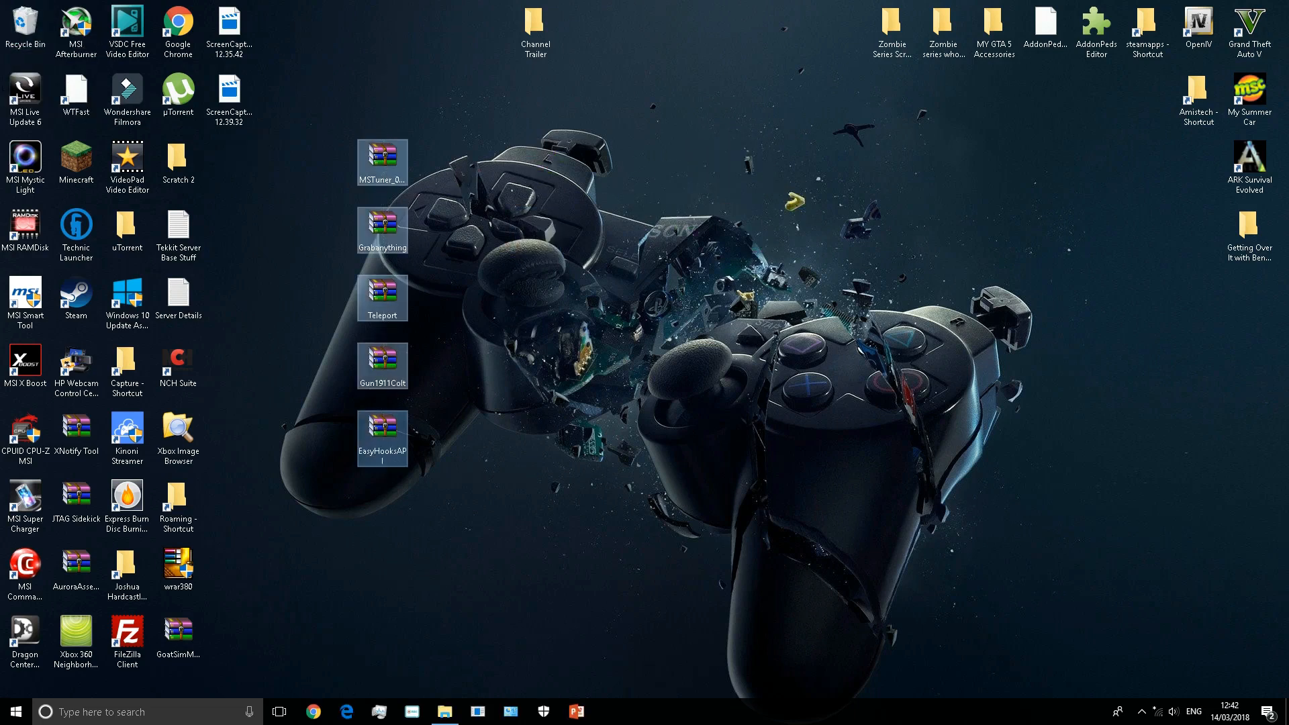
{"action": "left_click_drag", "start_coordinate": [383, 230], "coordinate": [687, 230]}
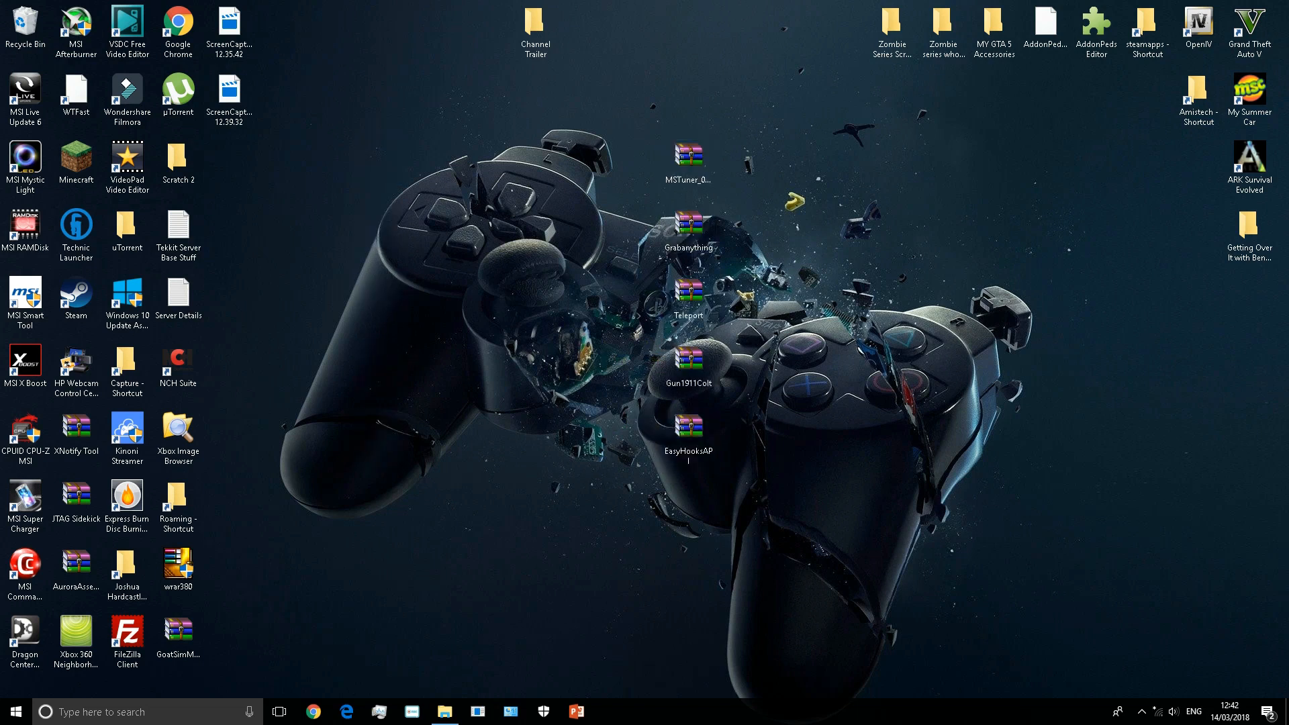
{"action": "left_click", "coordinate": [688, 156]}
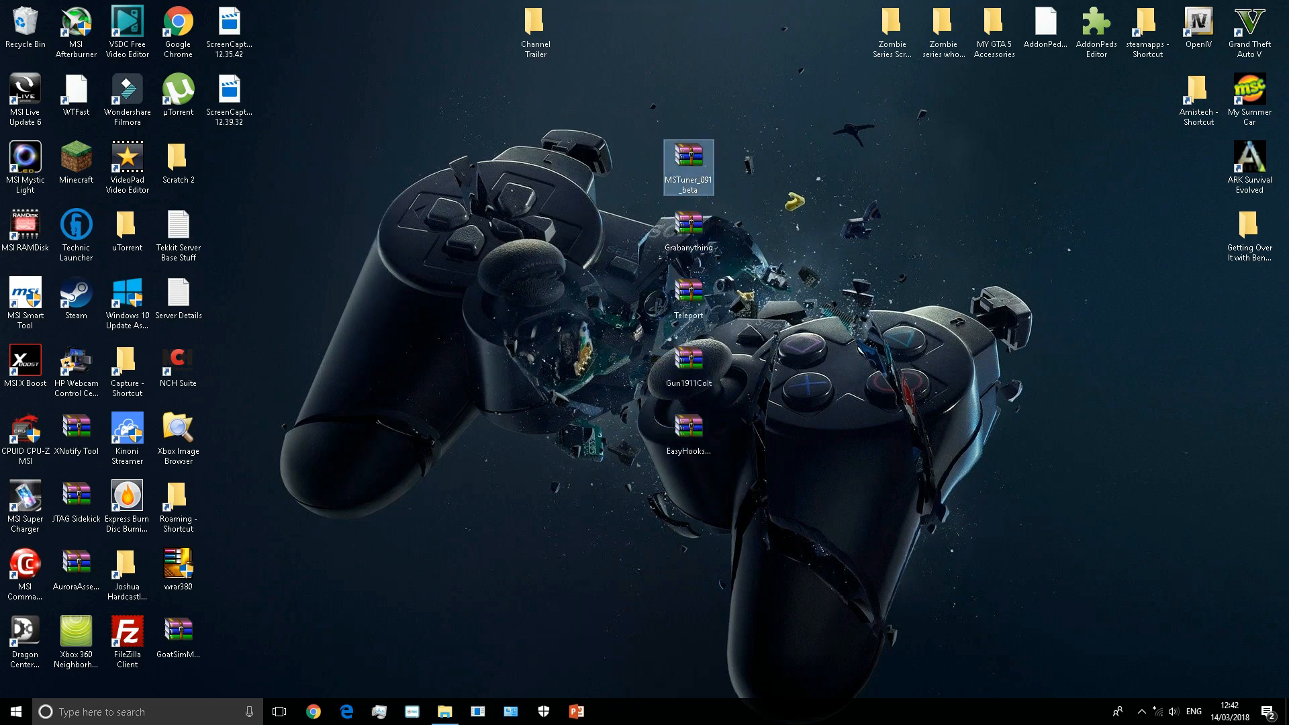
{"action": "left_click_drag", "start_coordinate": [687, 170], "coordinate": [534, 164]}
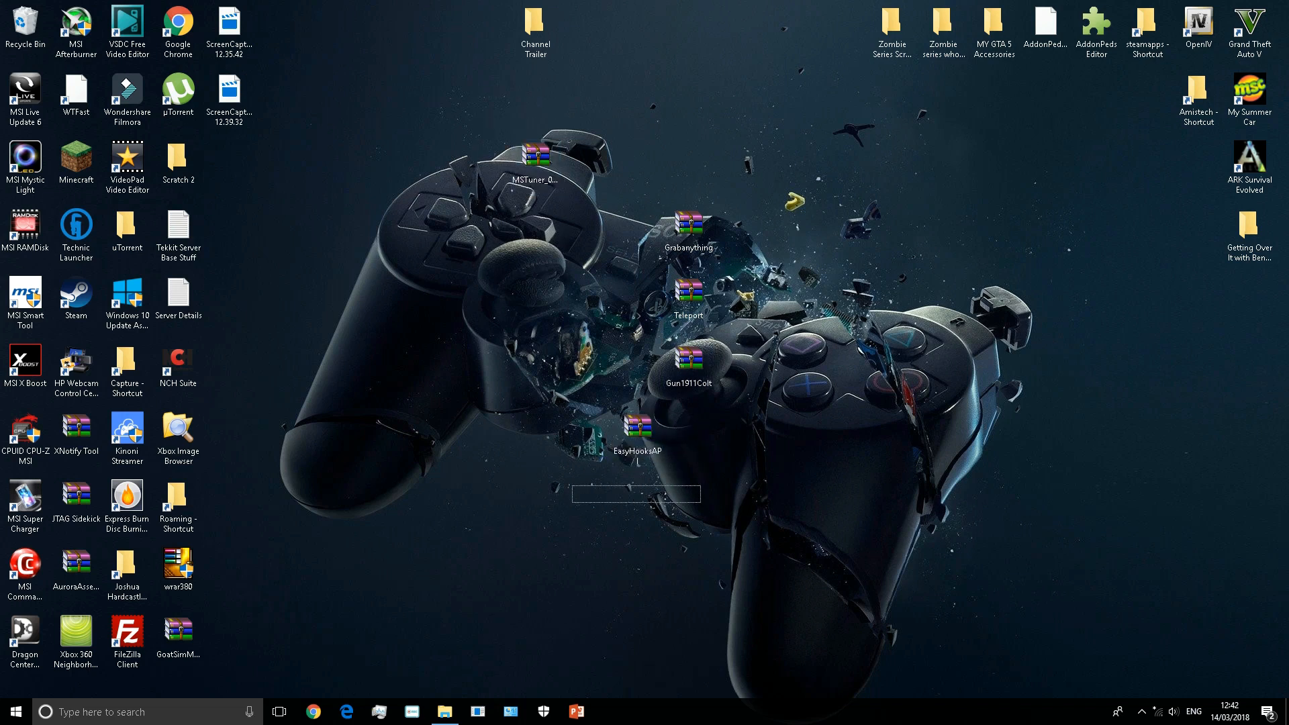
{"action": "left_click", "coordinate": [639, 434]}
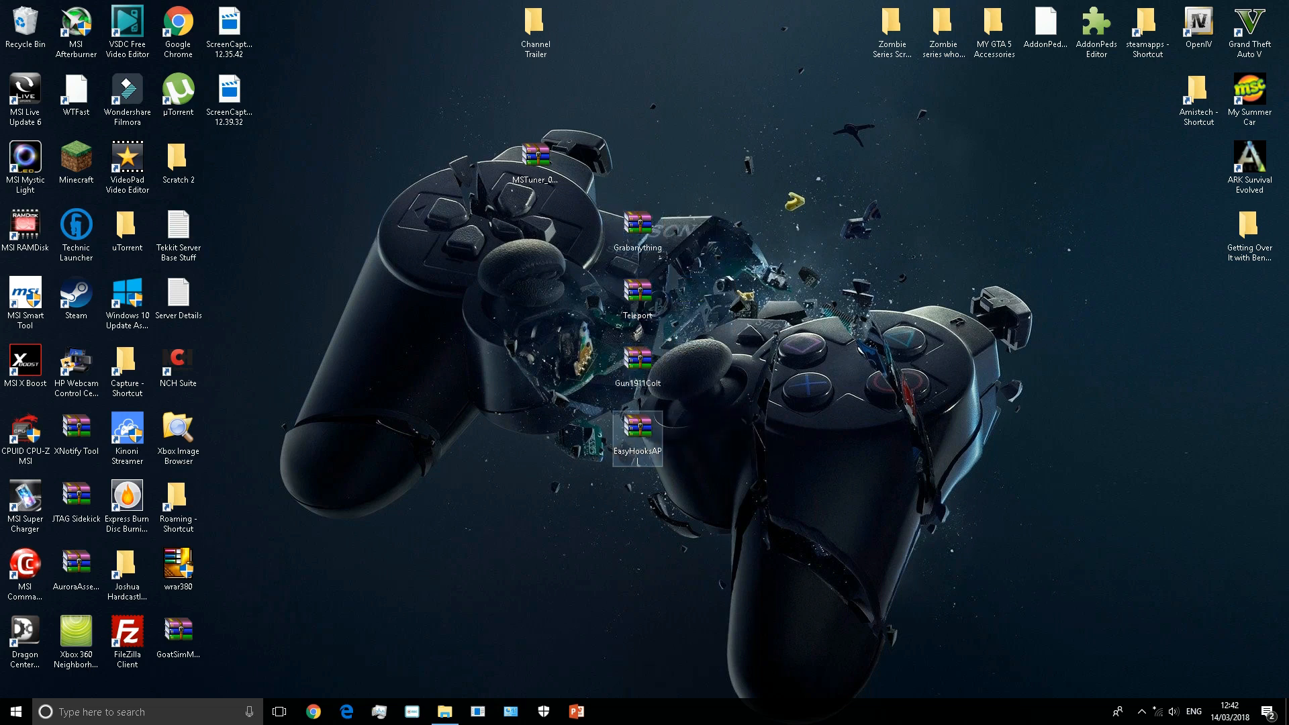
{"action": "left_click_drag", "start_coordinate": [637, 440], "coordinate": [689, 365]}
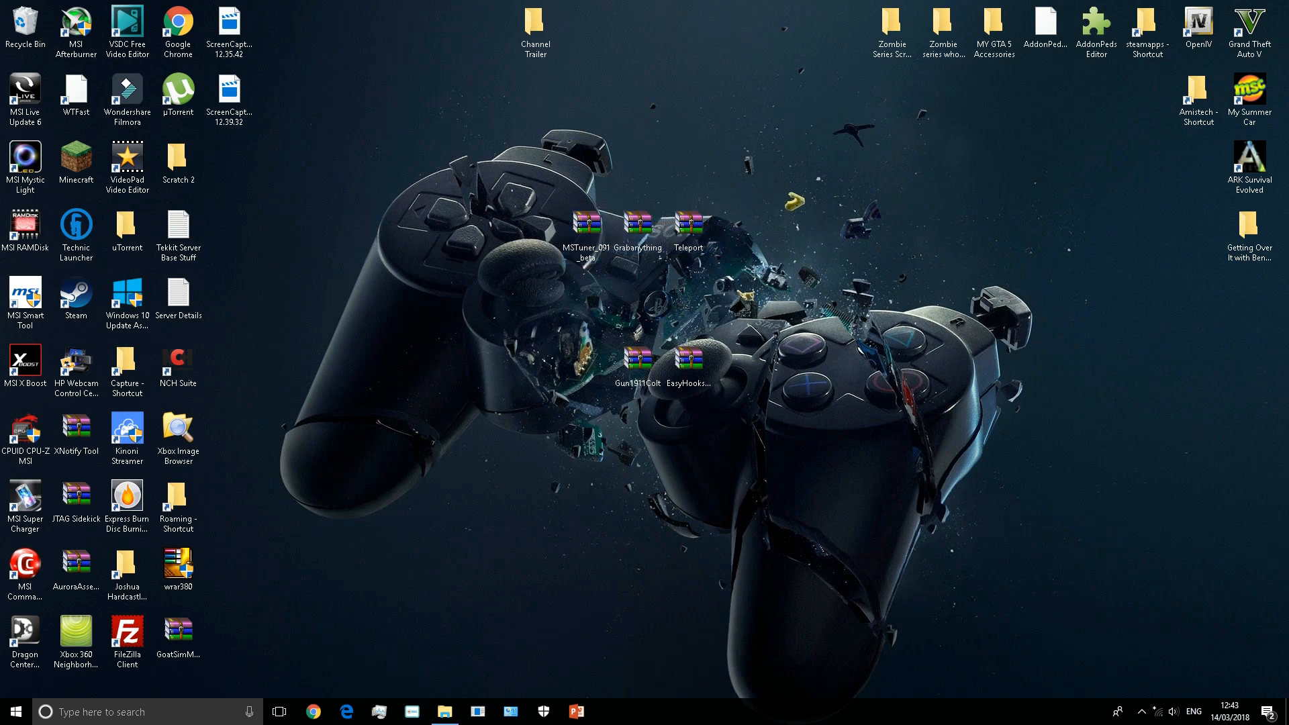
{"action": "left_click", "coordinate": [444, 712]}
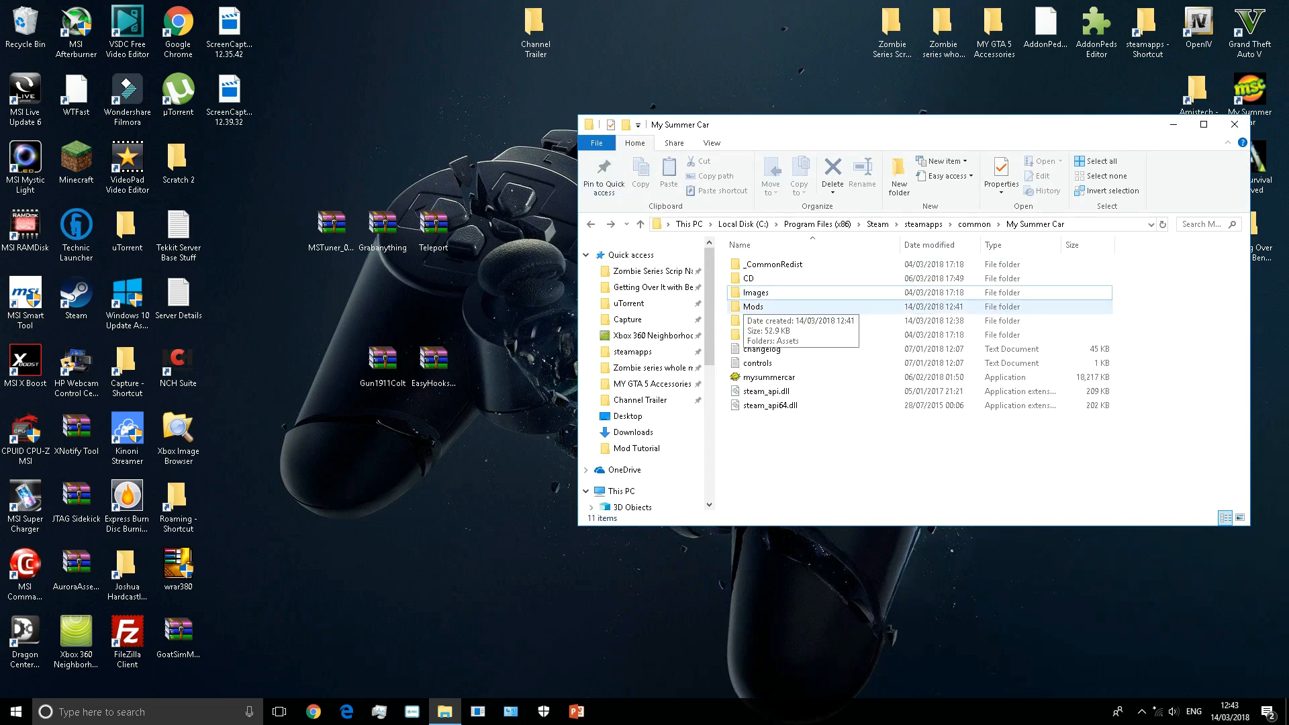
Enter the Mods folder and copy MSTuner.dll in from the MSTuner archive.
{"action": "double_click", "coordinate": [753, 306]}
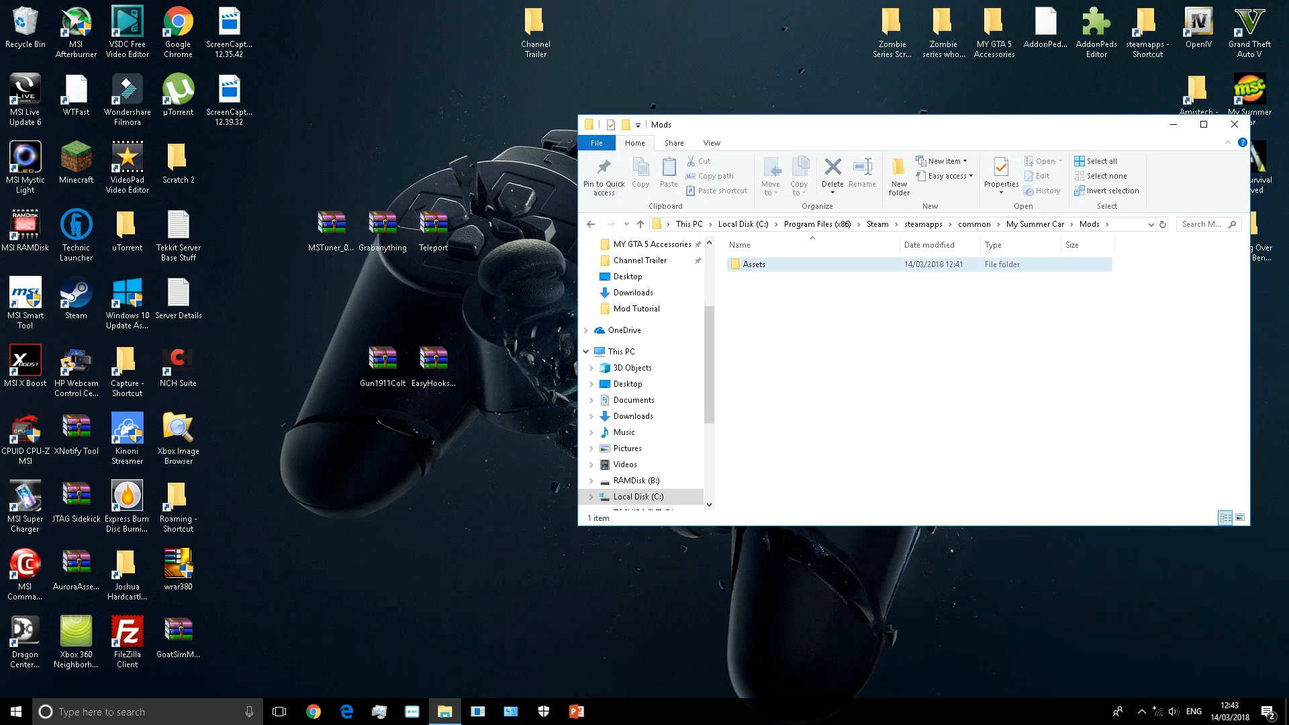
{"action": "double_click", "coordinate": [747, 264]}
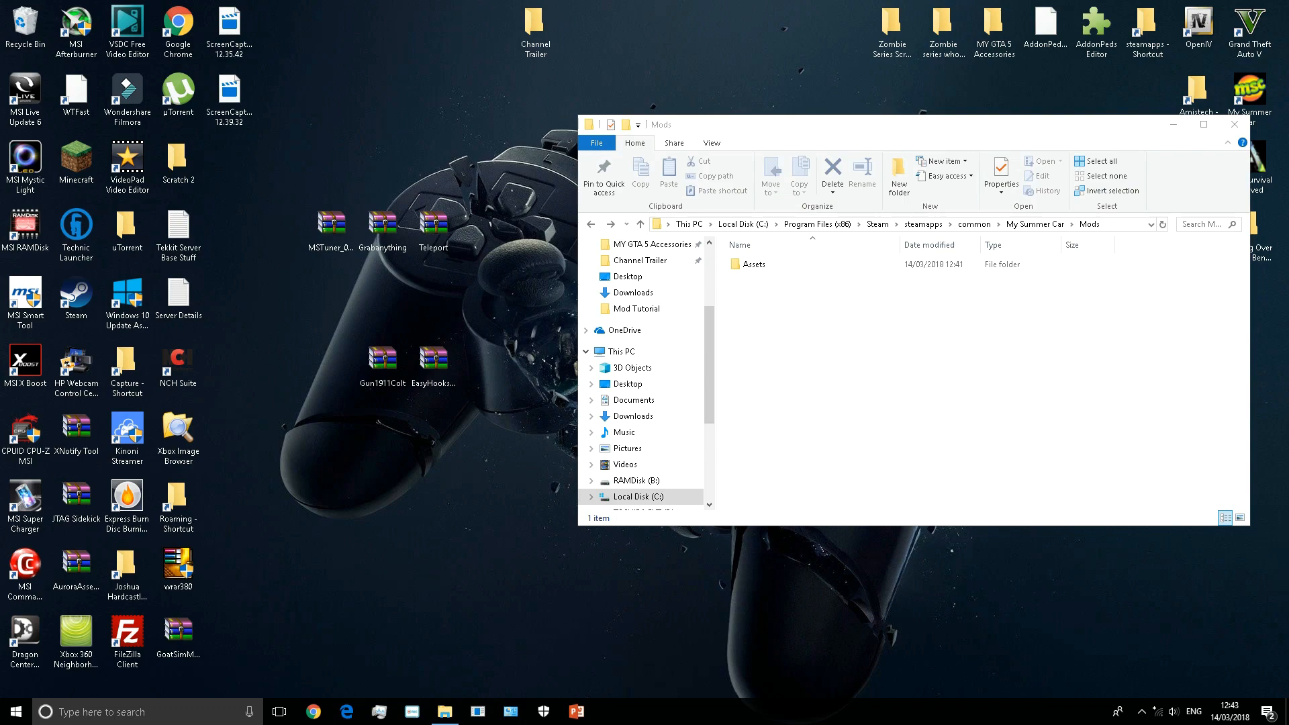
{"action": "left_click", "coordinate": [331, 224]}
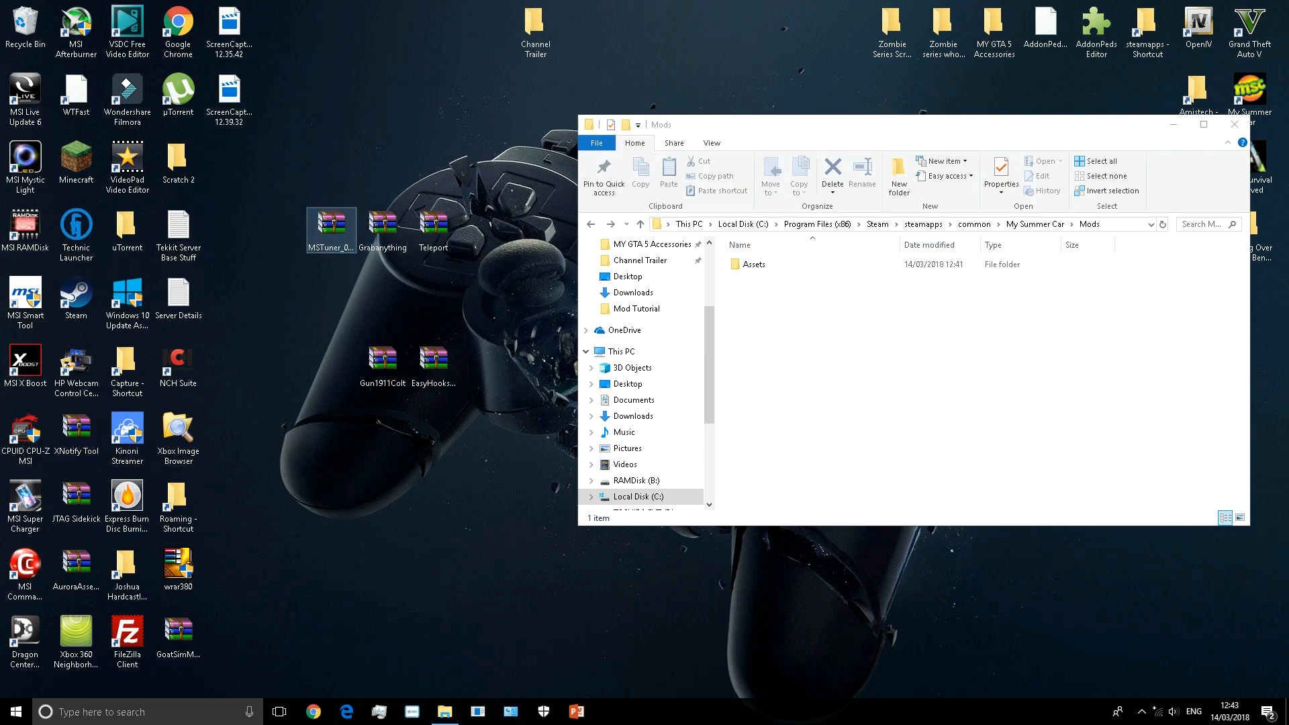
{"action": "double_click", "coordinate": [331, 227]}
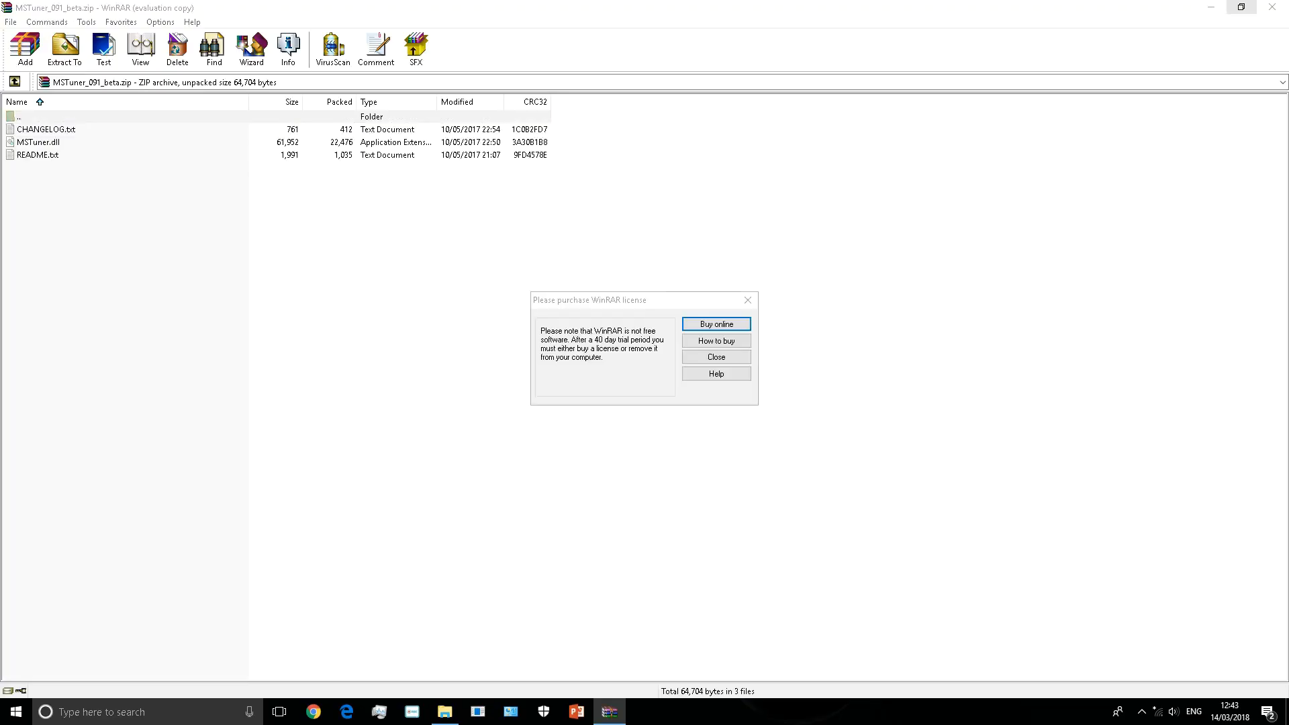
{"action": "left_click", "coordinate": [714, 356]}
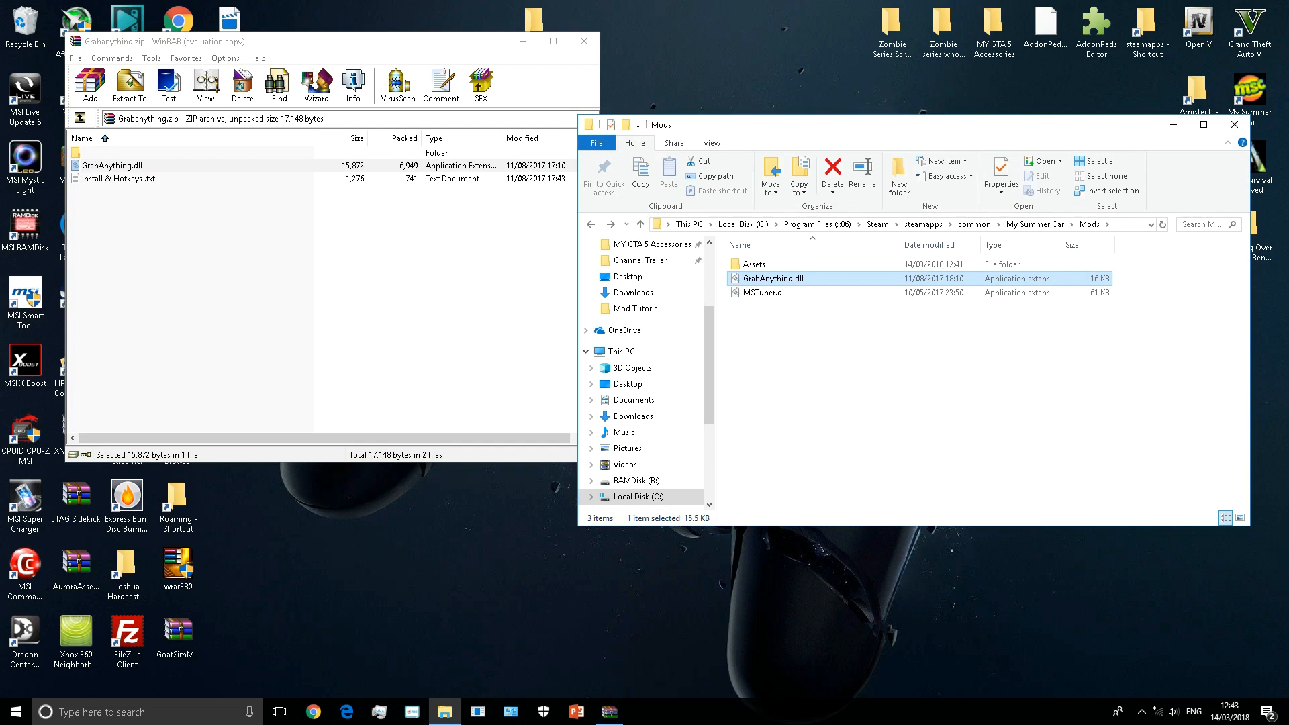
Copy GrabAnything.dll and Mods\TeleportPlugin.dll into Mods and close their archives.
{"action": "left_click", "coordinate": [583, 41]}
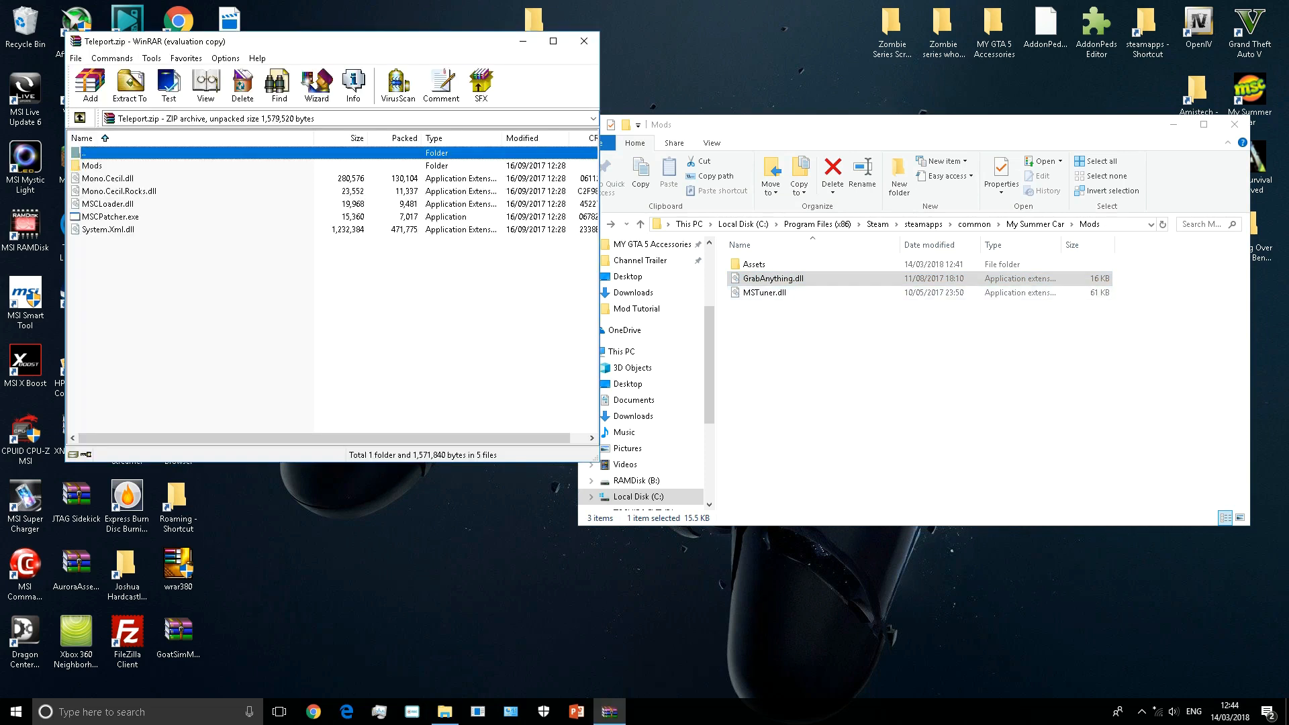
{"action": "left_click", "coordinate": [129, 85]}
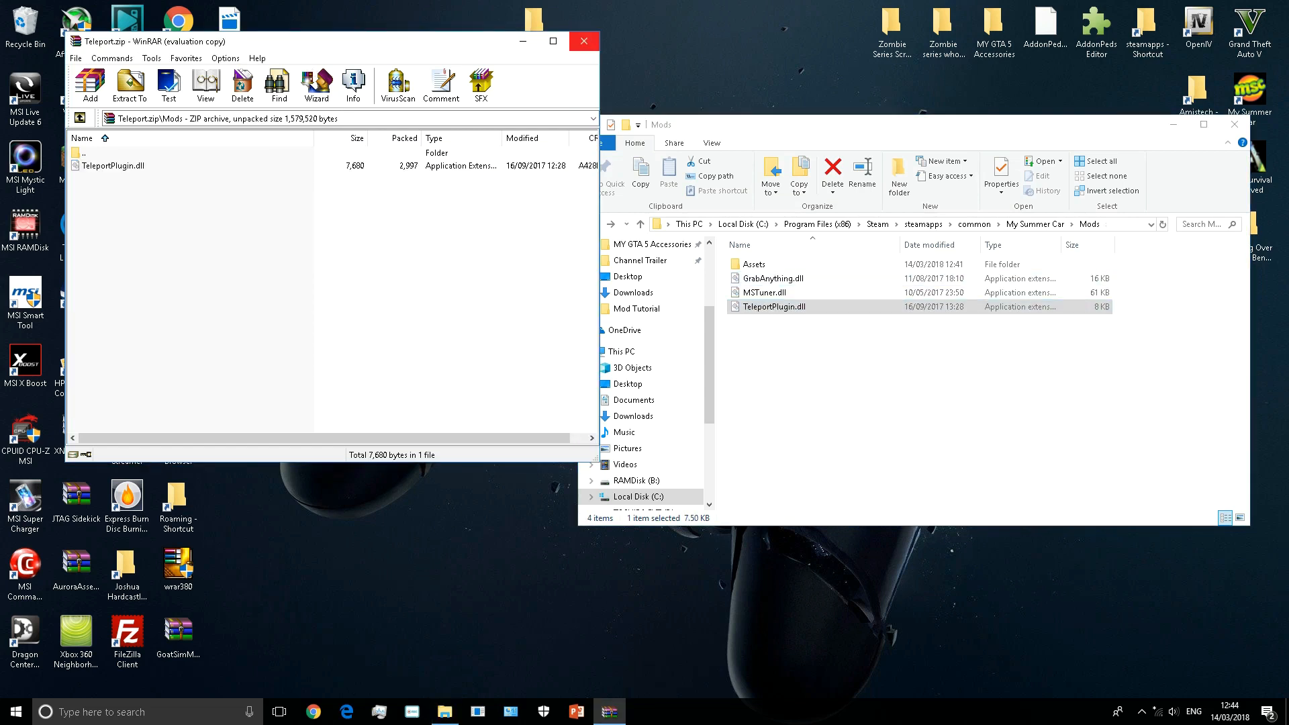
{"action": "left_click", "coordinate": [584, 42]}
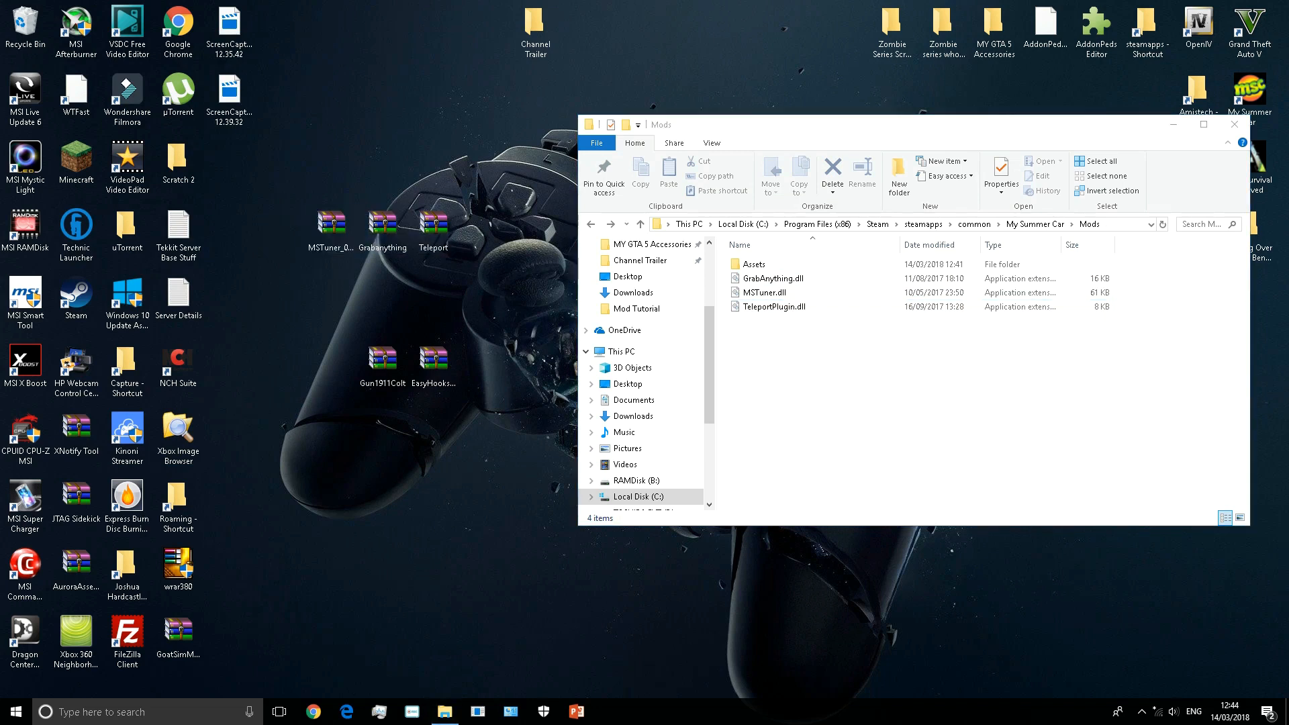
{"action": "left_click", "coordinate": [381, 360]}
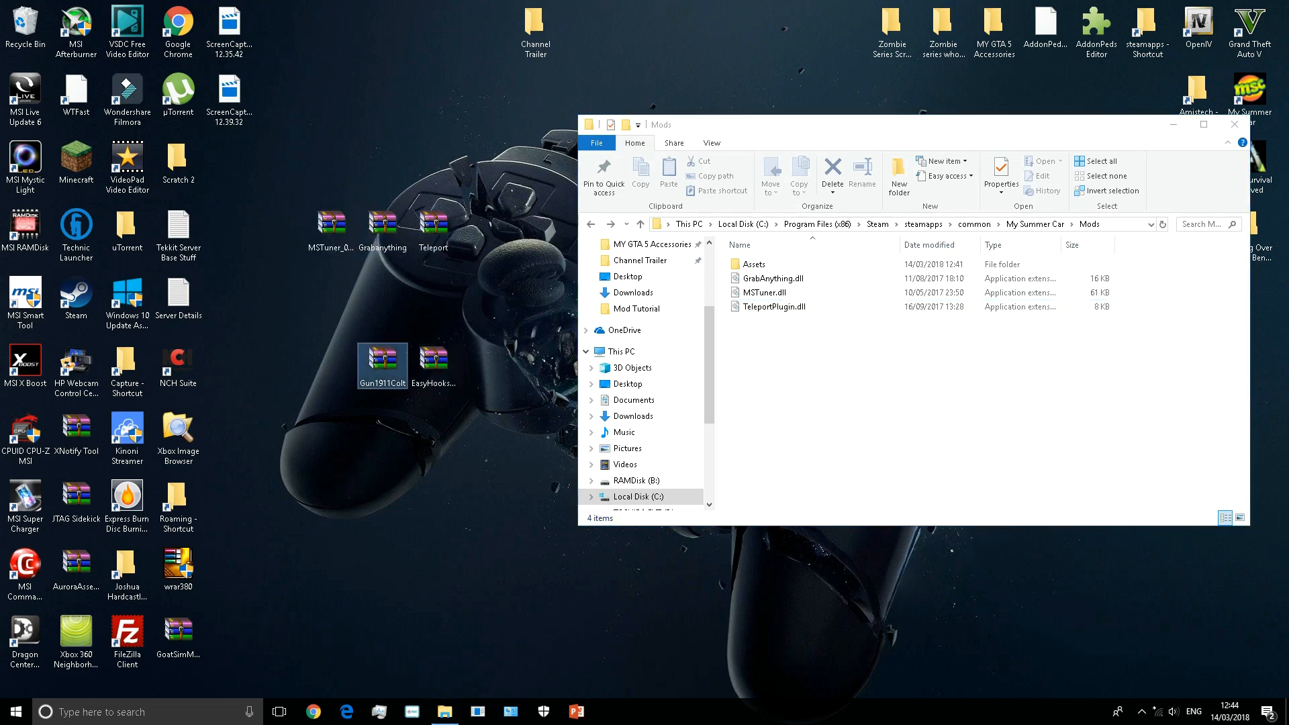
Copy the Gun1911Colt folder from its archive into Mods\Assets and close WinRAR.
{"action": "double_click", "coordinate": [381, 360]}
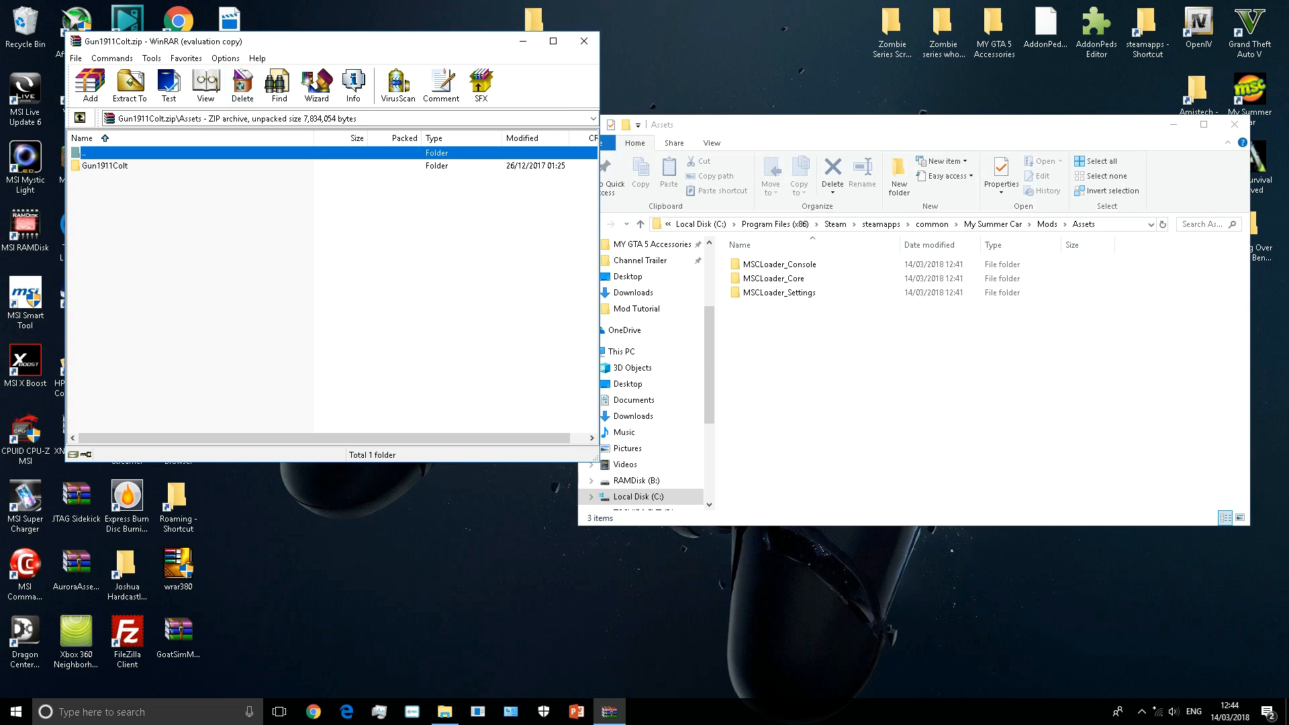
{"action": "left_click", "coordinate": [105, 165]}
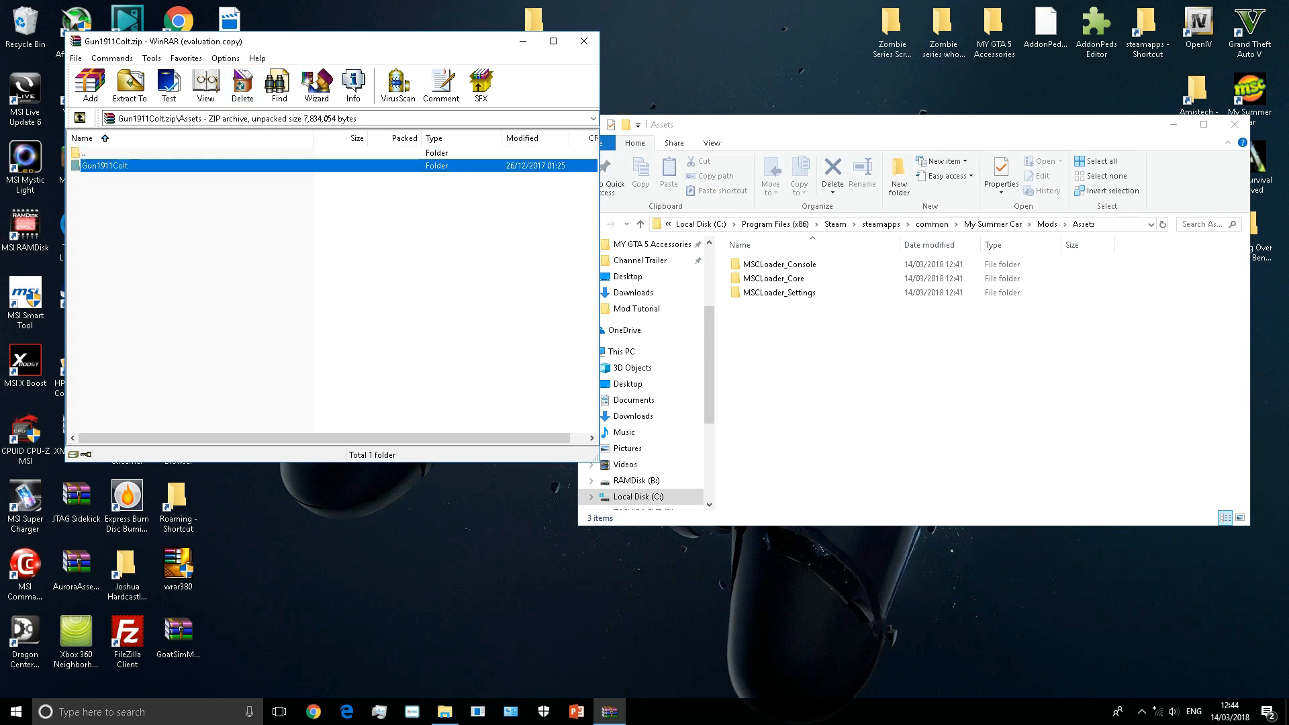
{"action": "left_click", "coordinate": [105, 165]}
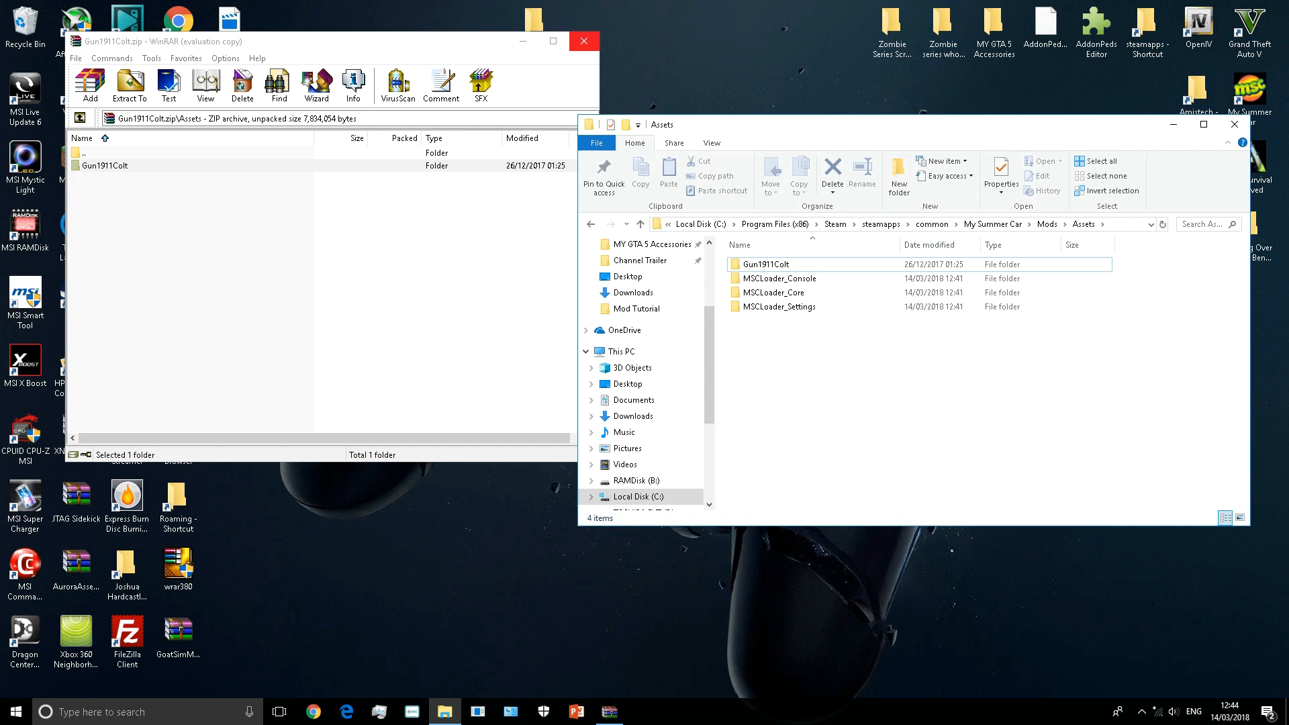
{"action": "left_click", "coordinate": [583, 42]}
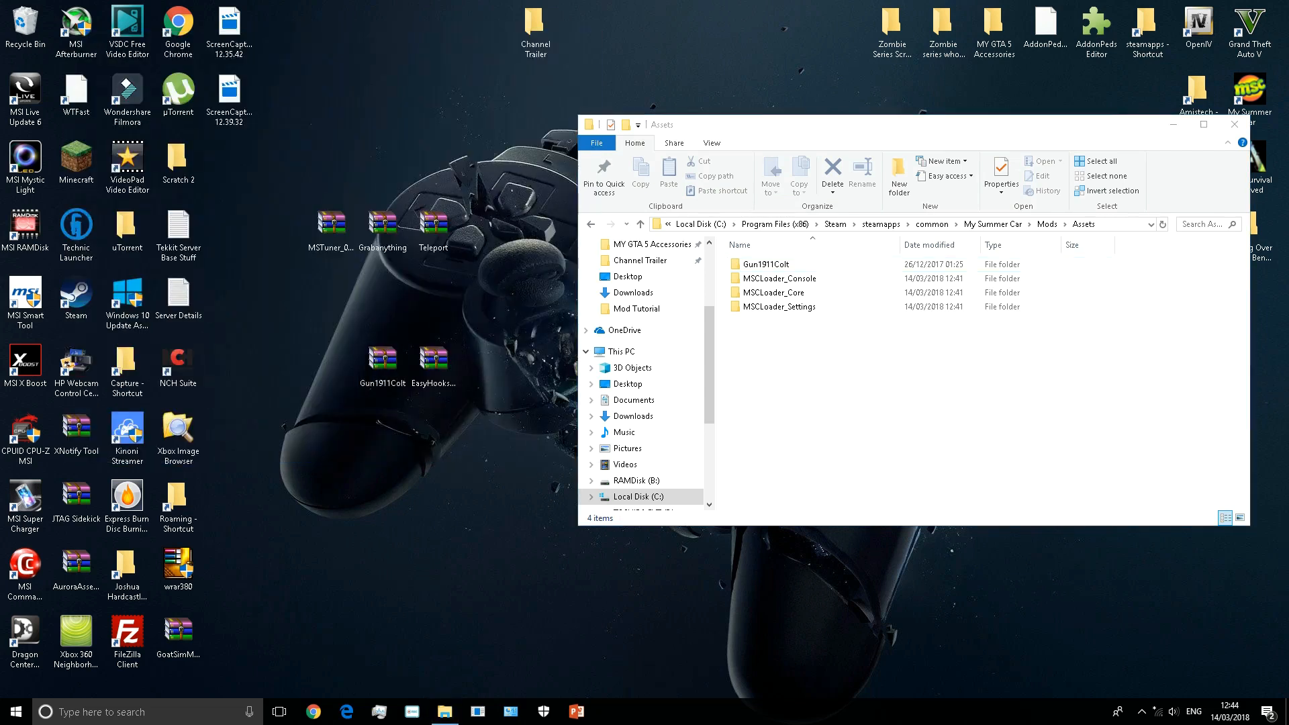
Extract EasyHooksAPI's Assets folder and EasyHooksAPI.dll into the Mods folder alongside Gun1911Colt.dll.
{"action": "double_click", "coordinate": [434, 358]}
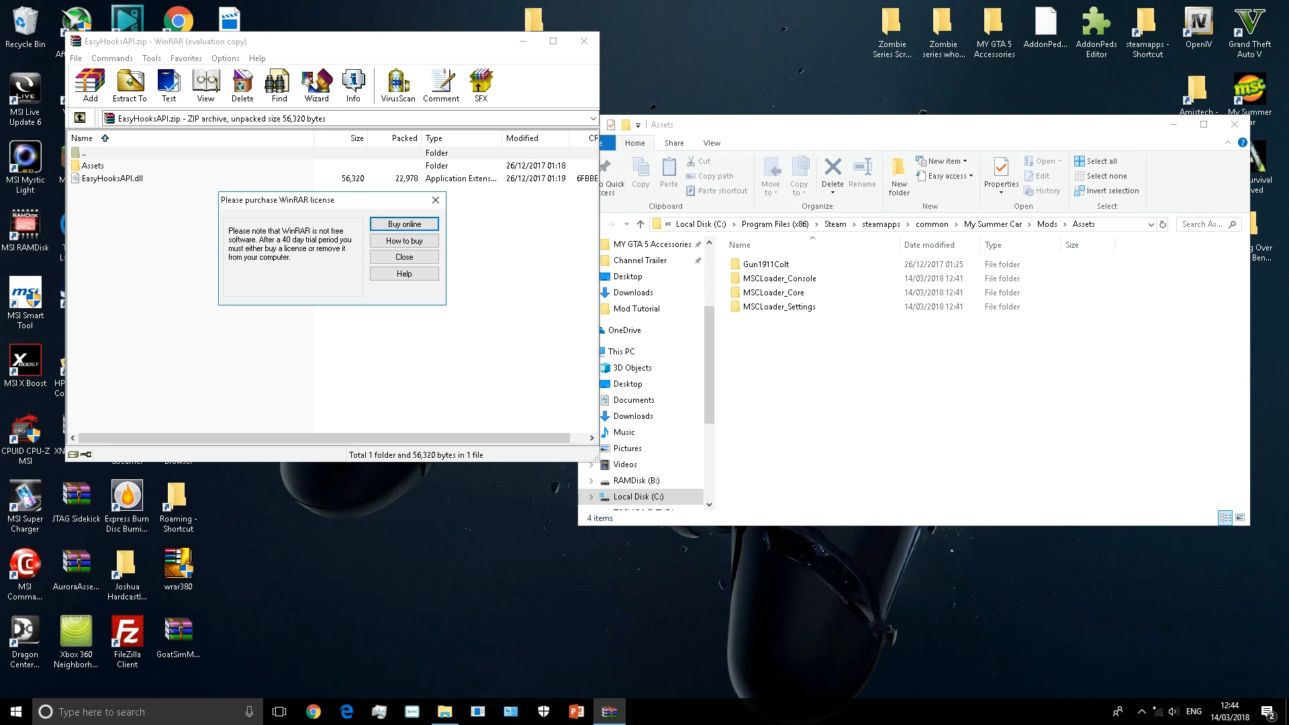
{"action": "left_click", "coordinate": [403, 256]}
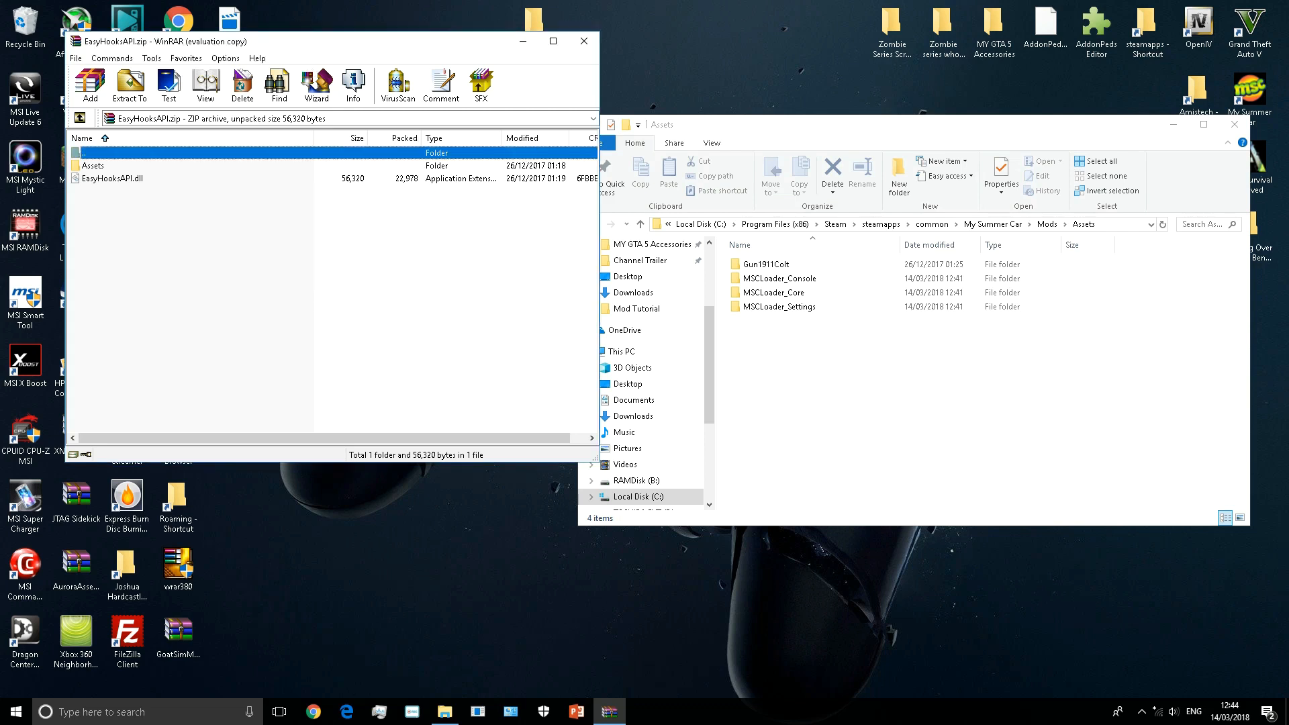
{"action": "left_click", "coordinate": [358, 365]}
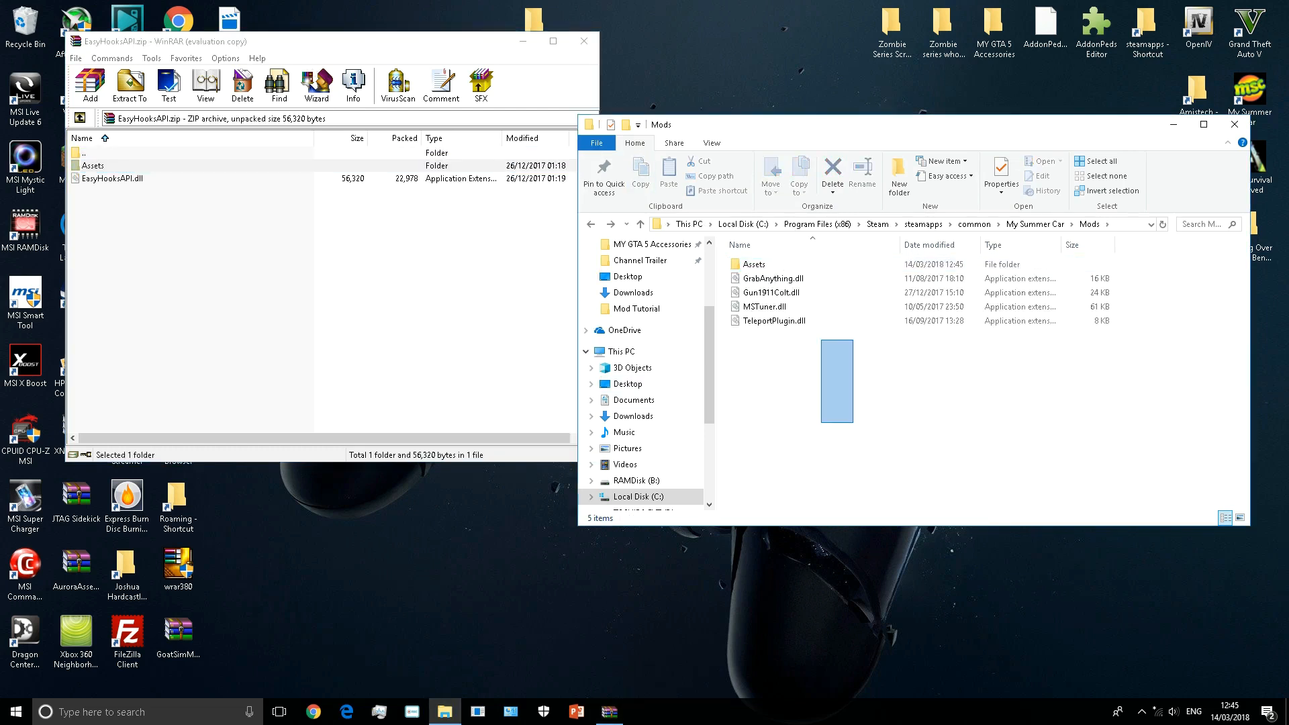
{"action": "left_click", "coordinate": [116, 178]}
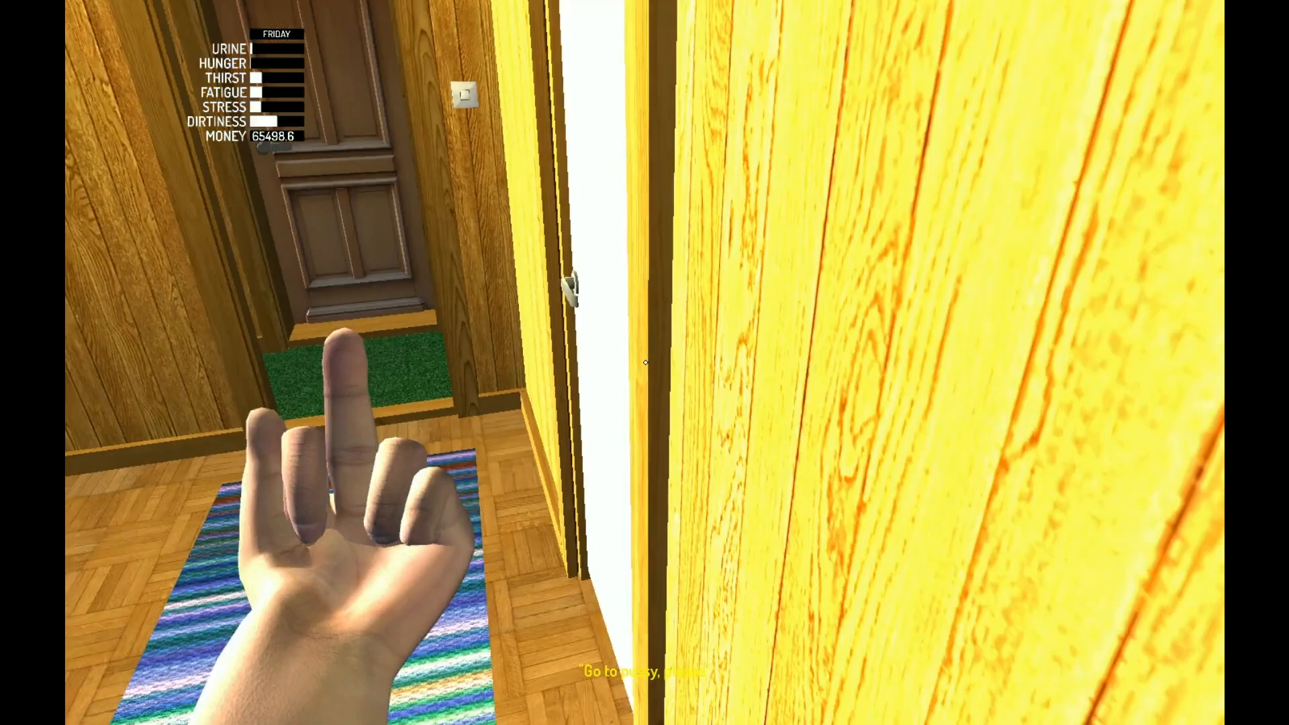
{"action": "mouse_move", "coordinate": [644, 363]}
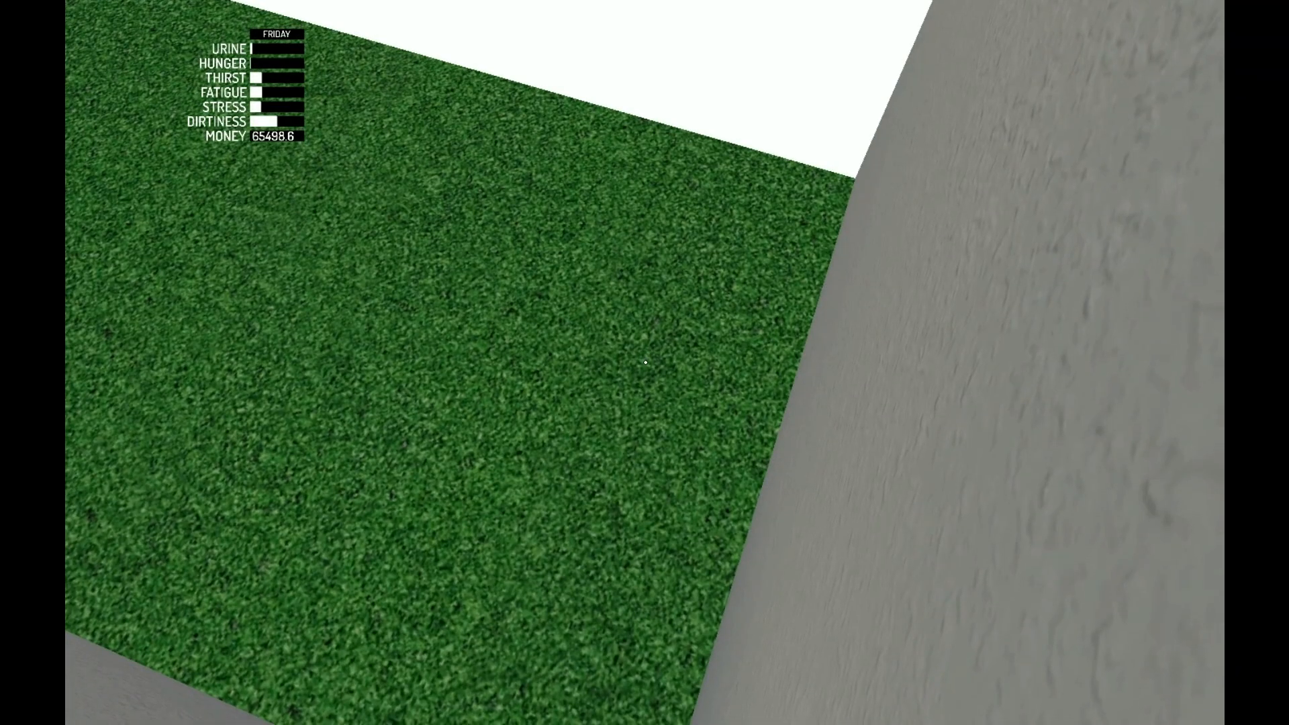
{"action": "mouse_move", "coordinate": [644, 363]}
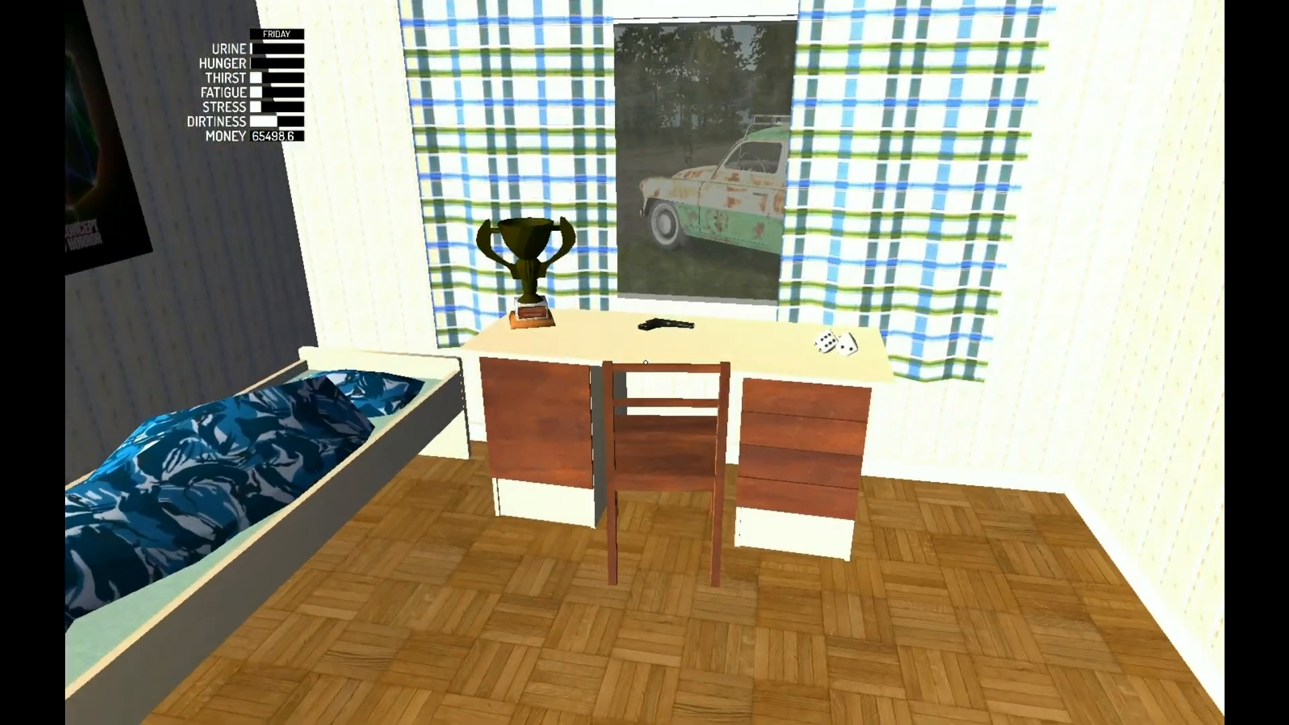
{"action": "mouse_move", "coordinate": [644, 363]}
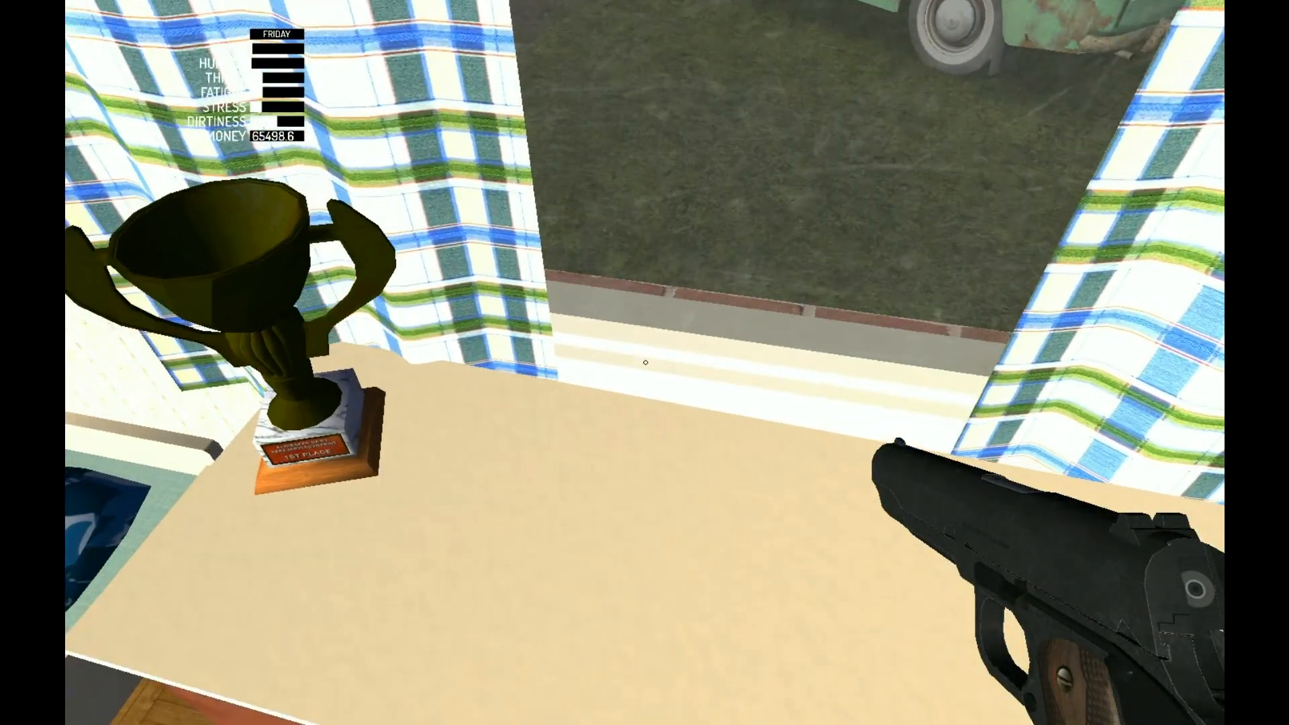
{"action": "mouse_move", "coordinate": [644, 362]}
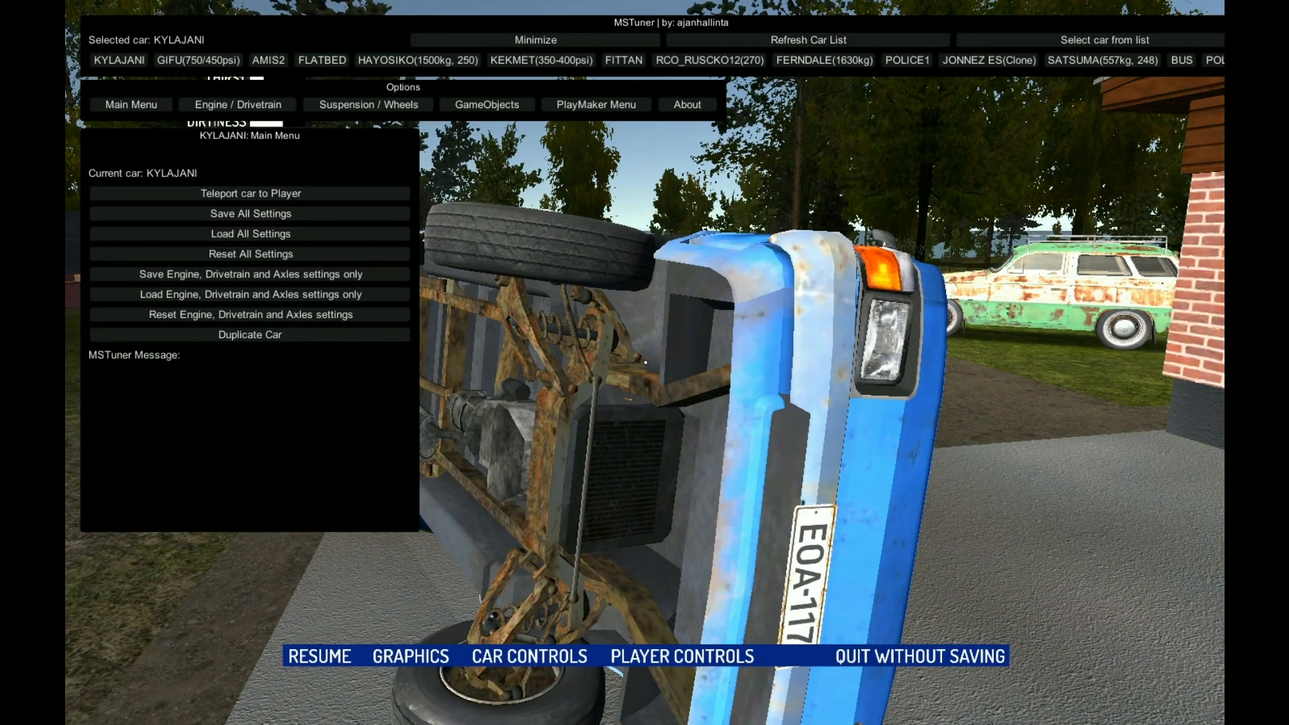
Show MSTuner's Select Car from List page with every available vehicle.
{"action": "left_click", "coordinate": [536, 39]}
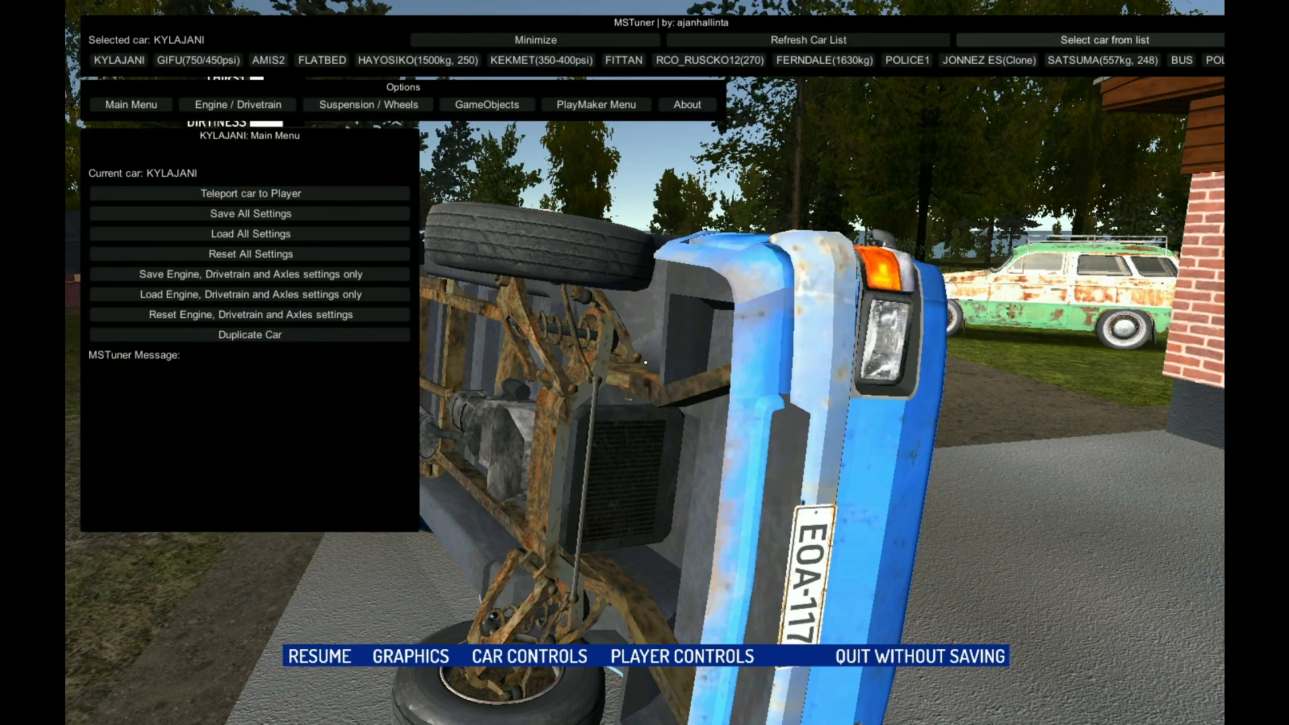
{"action": "left_click", "coordinate": [1103, 39]}
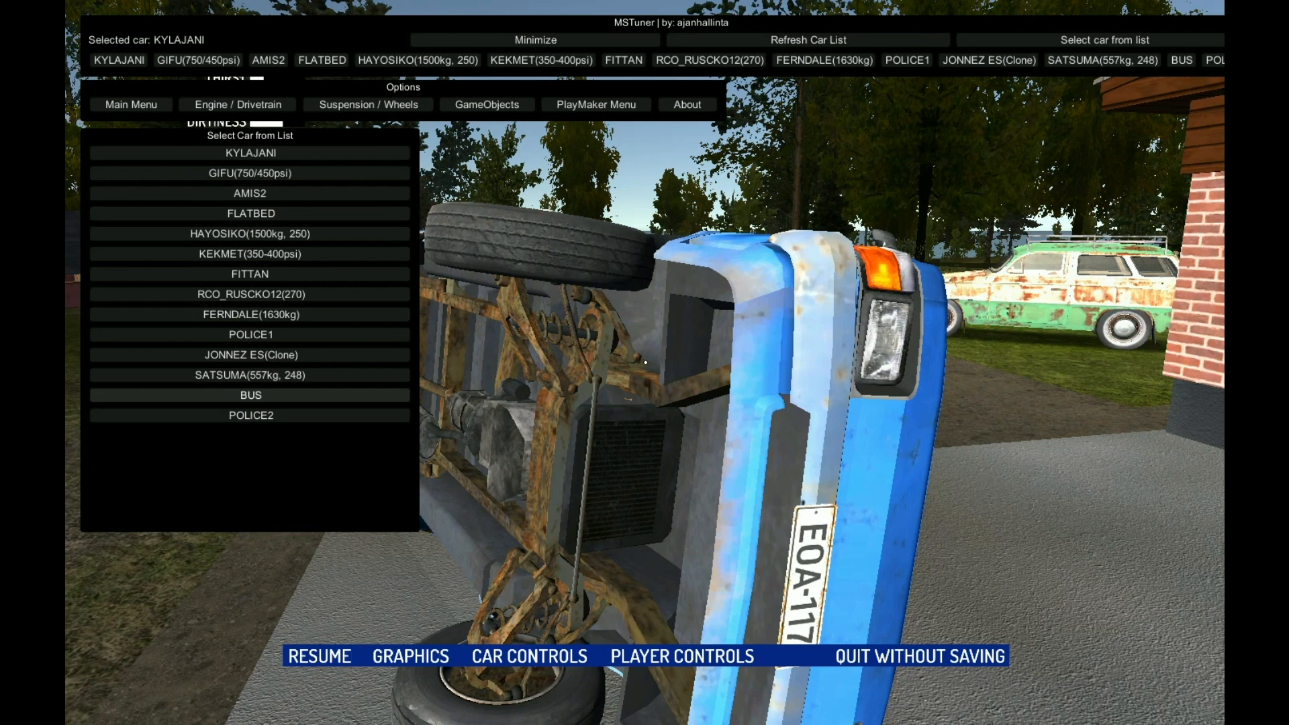